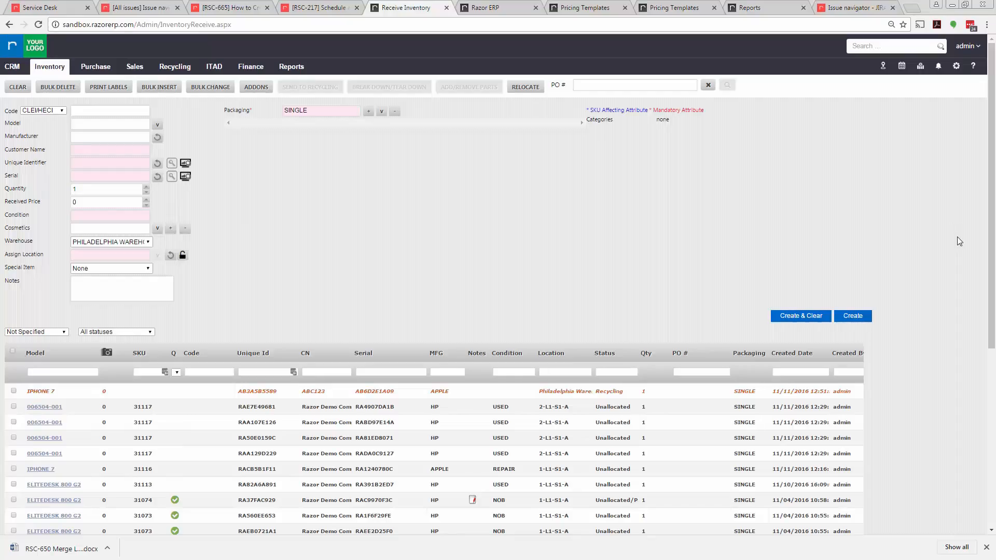
pyautogui.moveTo(936, 261)
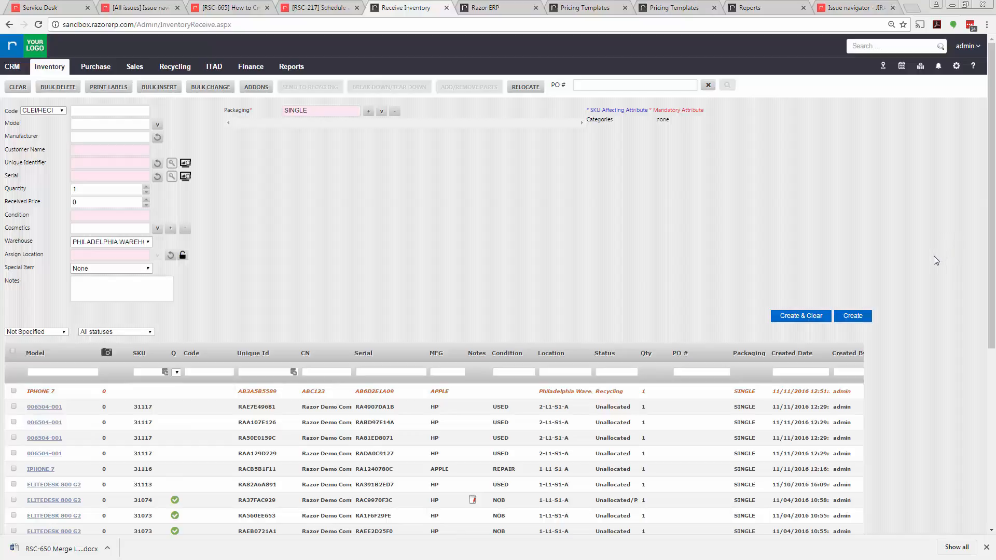
pyautogui.moveTo(928, 260)
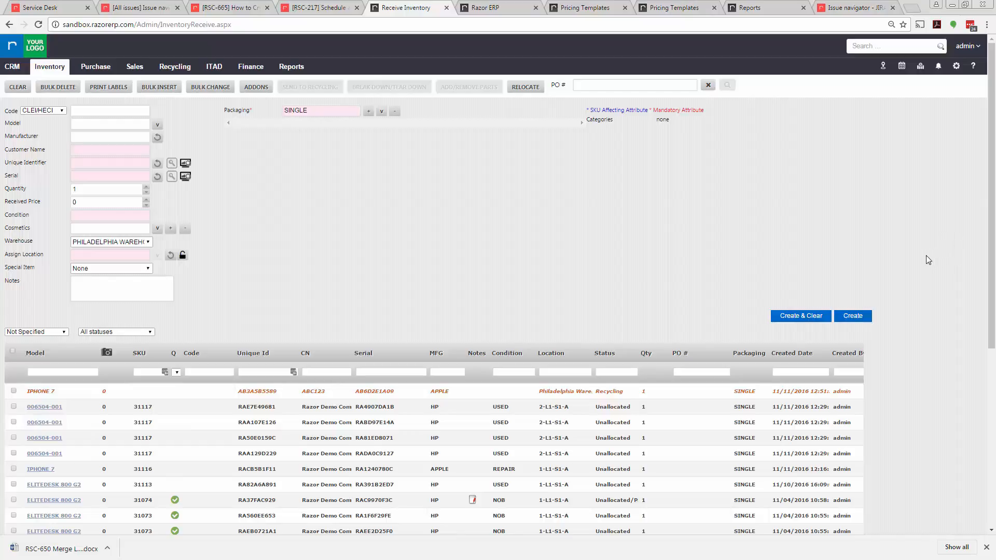
pyautogui.moveTo(922, 267)
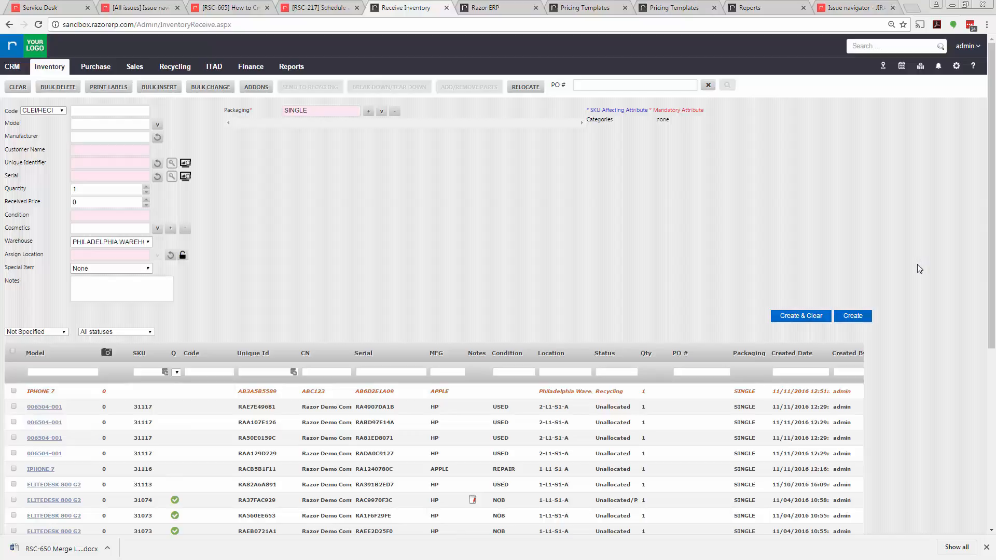
pyautogui.moveTo(49, 67)
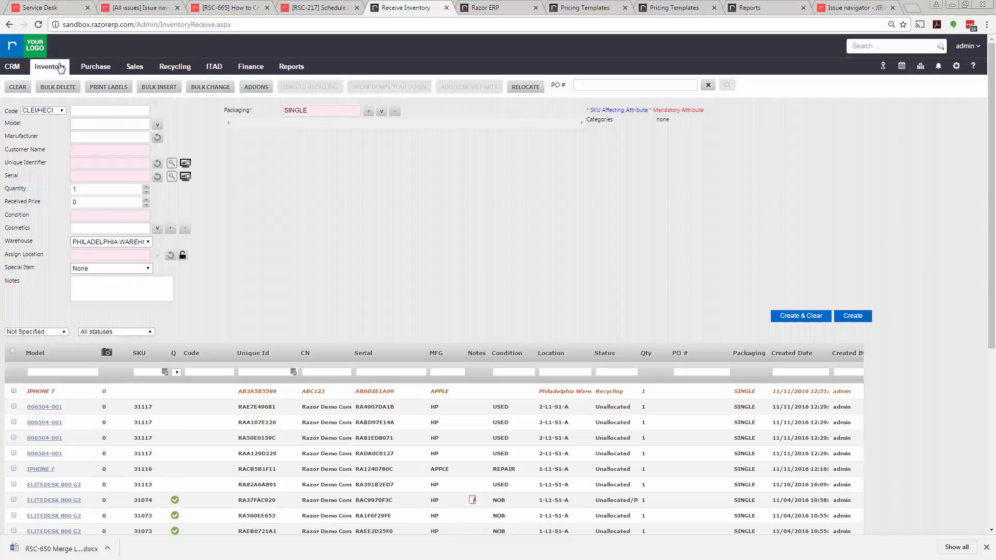
# - Filter CRM Accounts by name 'best' and select the BEST BUY account
pyautogui.click(10, 66)
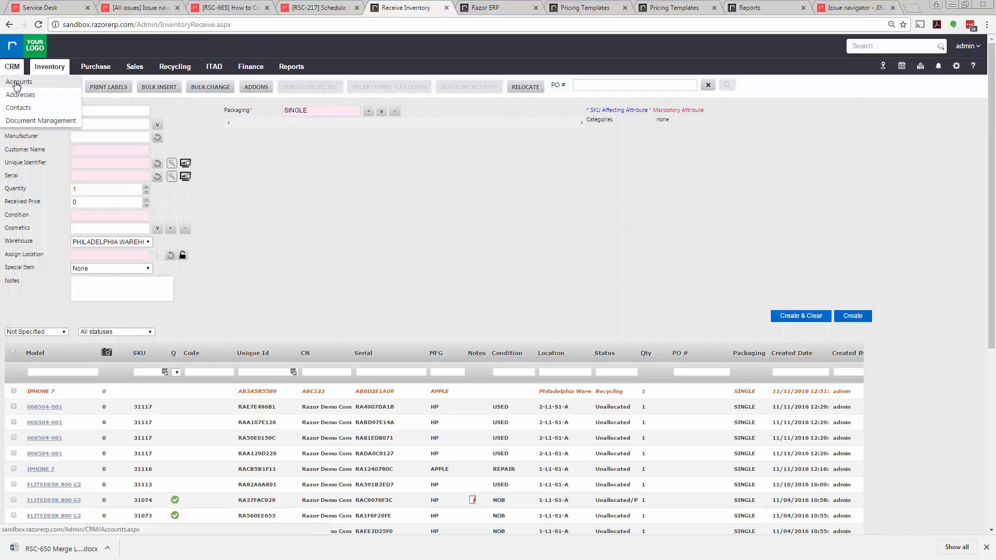
pyautogui.click(20, 81)
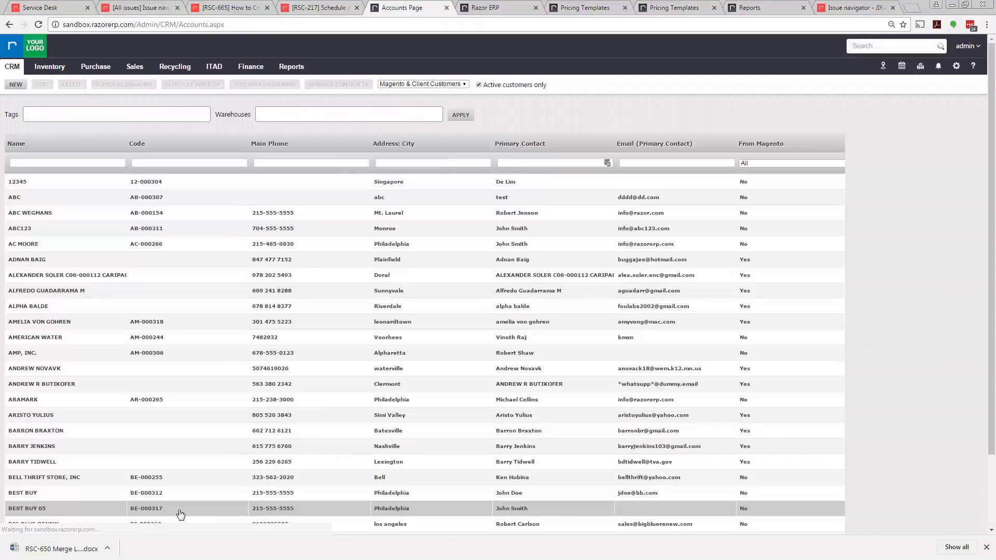
pyautogui.click(67, 161)
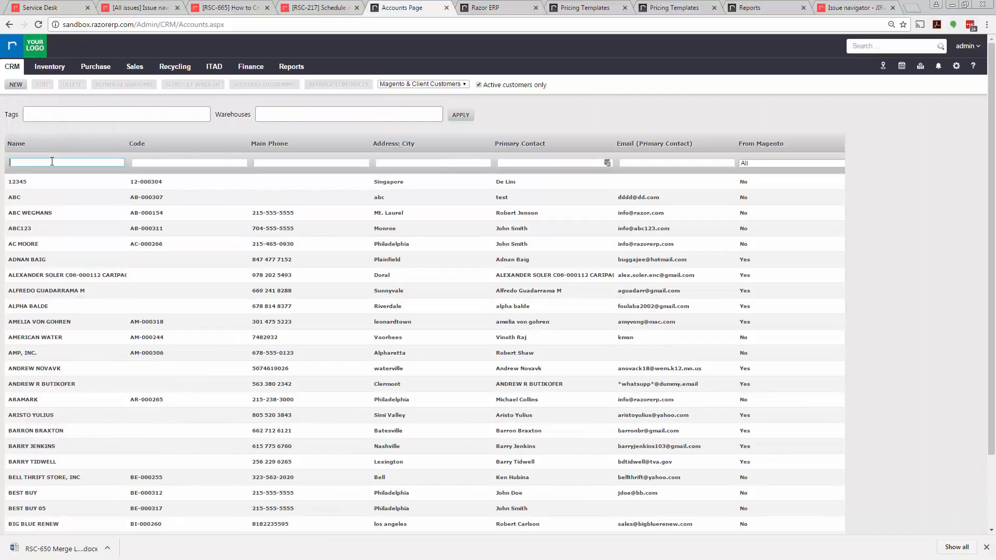
pyautogui.write('best')
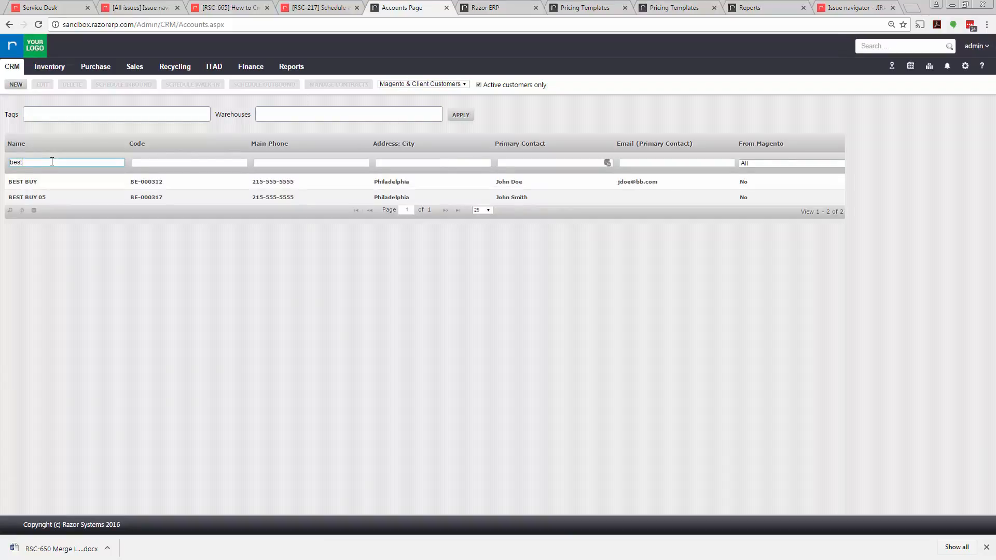
pyautogui.click(22, 181)
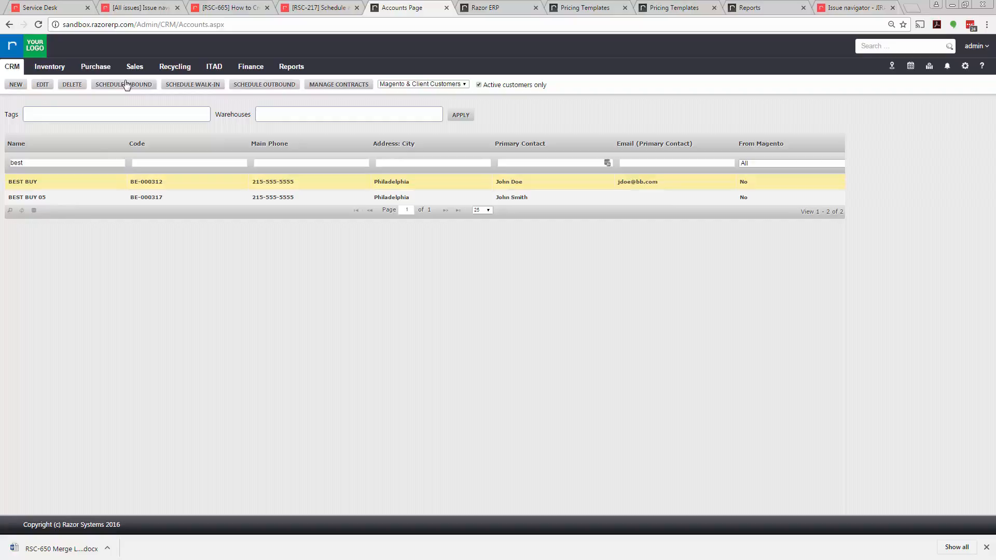
# - Schedule an inbound Electronics Disposal quote with pickup on 11/14/2016 from 9:00 to 10:00 AM
pyautogui.click(124, 84)
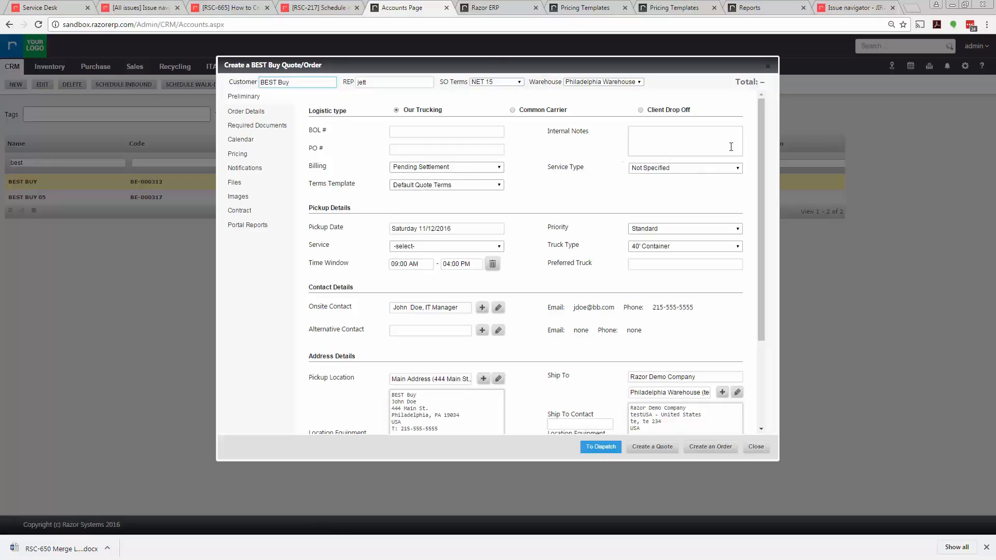
pyautogui.click(685, 168)
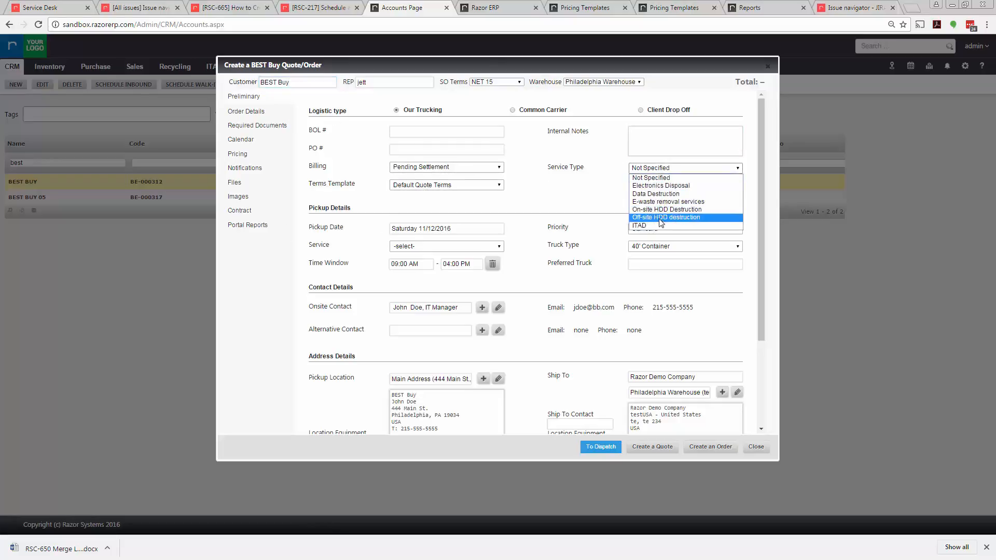
pyautogui.click(661, 186)
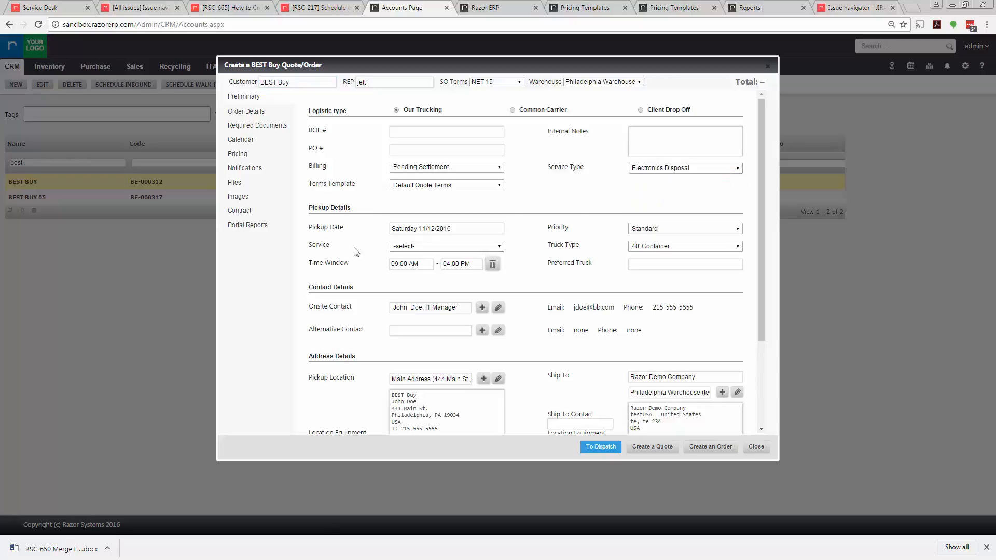
pyautogui.moveTo(480, 234)
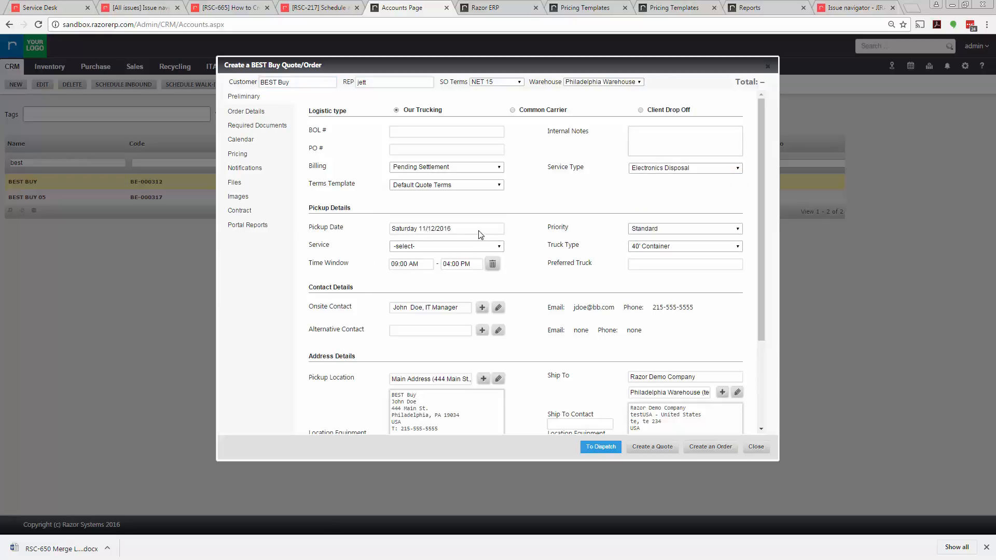
pyautogui.click(447, 228)
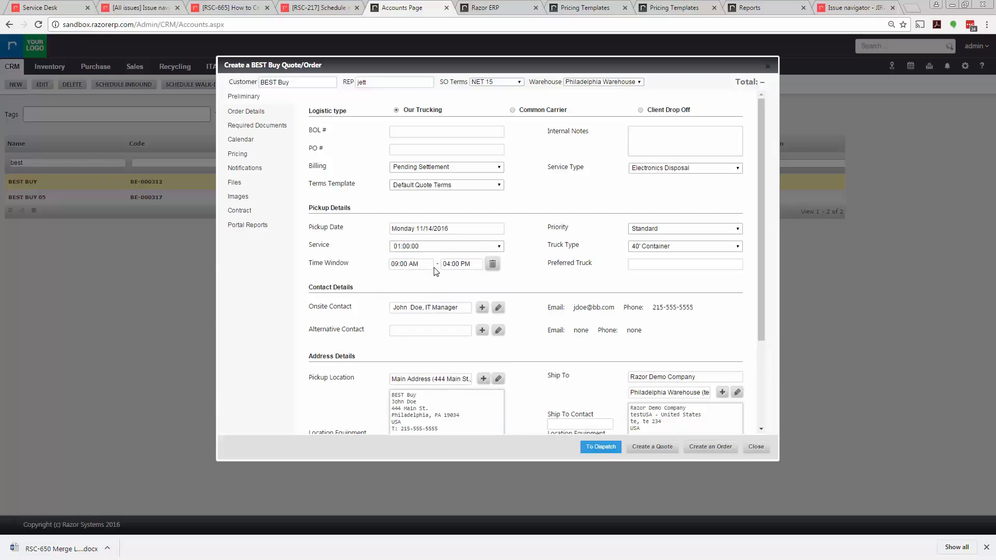
pyautogui.click(461, 264)
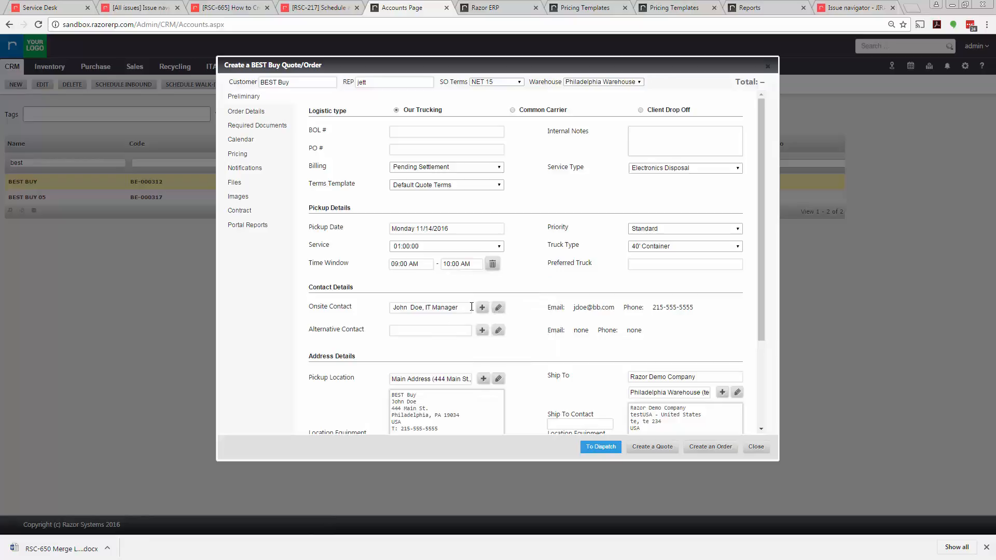
pyautogui.click(430, 329)
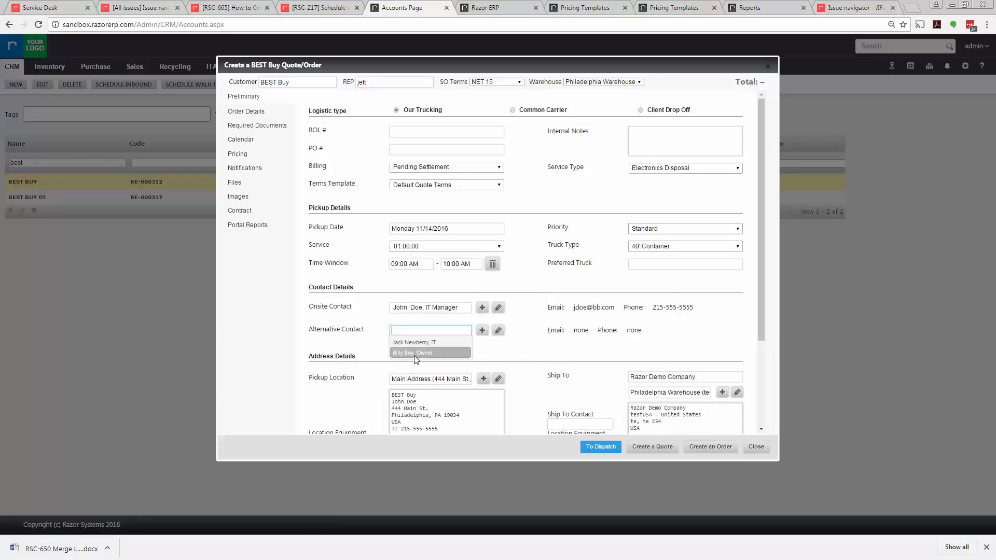
pyautogui.moveTo(425, 342)
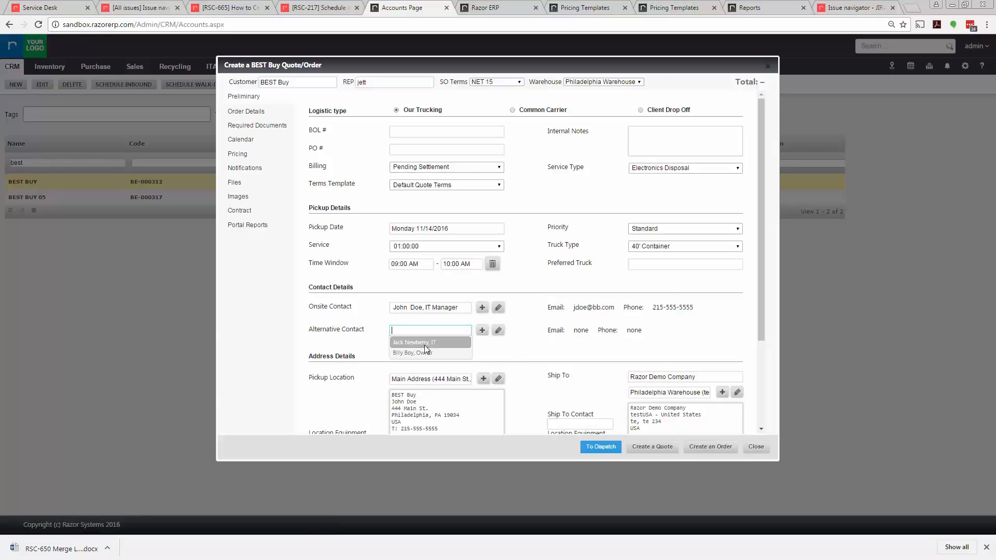
pyautogui.click(414, 342)
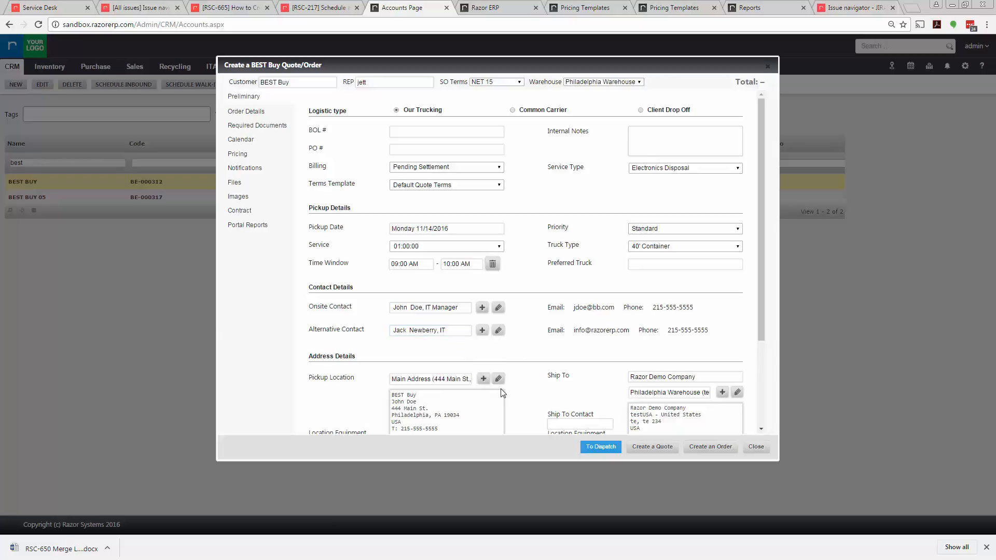
pyautogui.moveTo(478, 306)
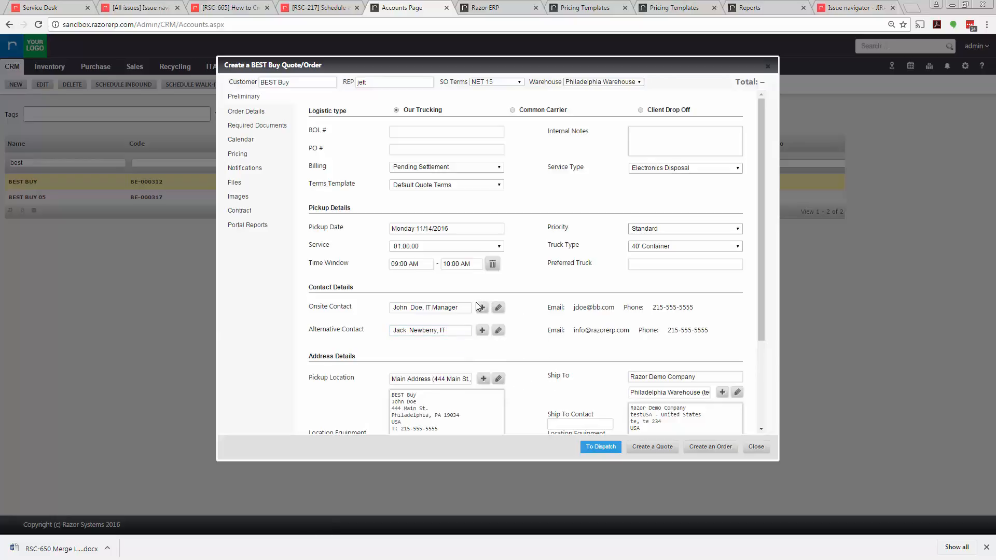
pyautogui.click(481, 307)
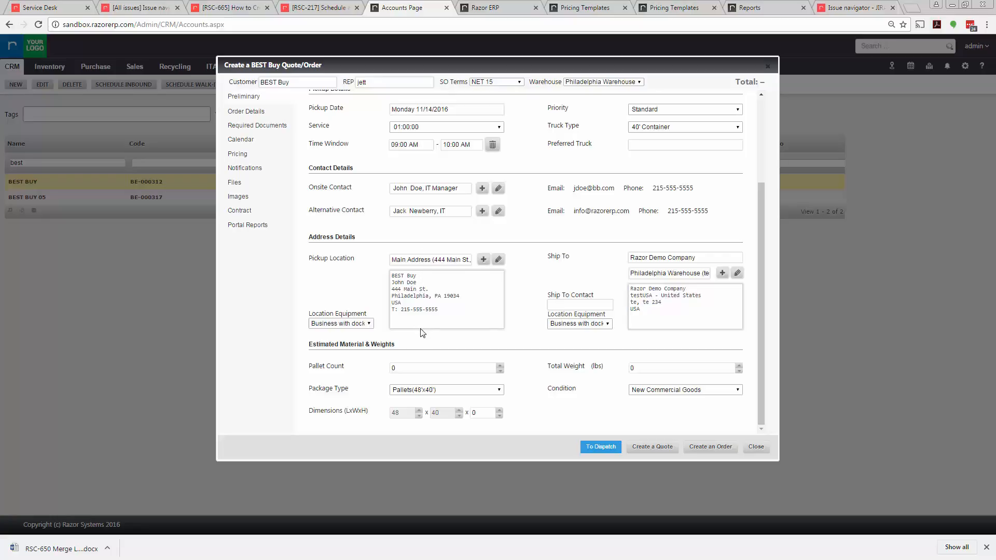
# - Set the pickup address to Best Buy Store #1, 2700 Fashion Center Blvd, Newark, DE
pyautogui.click(431, 260)
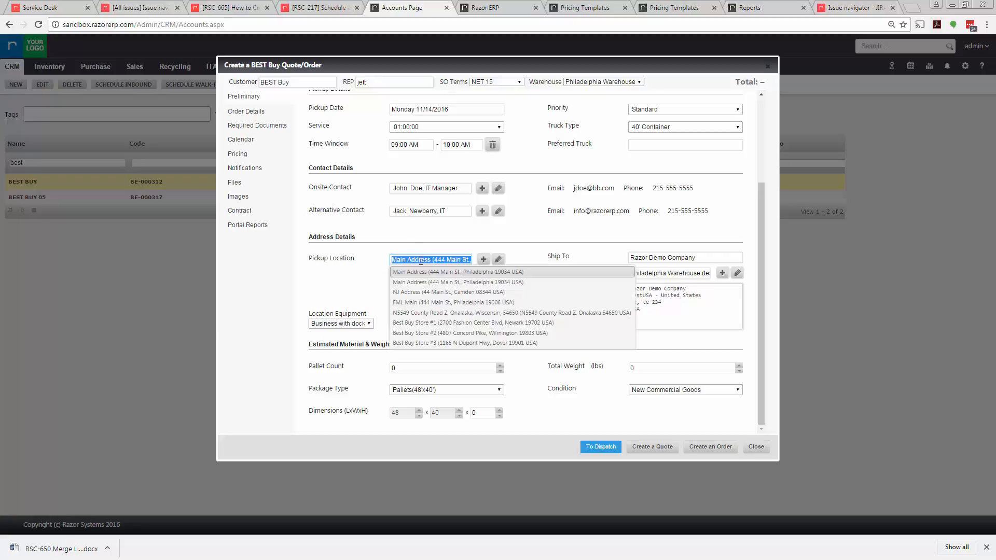
pyautogui.click(470, 323)
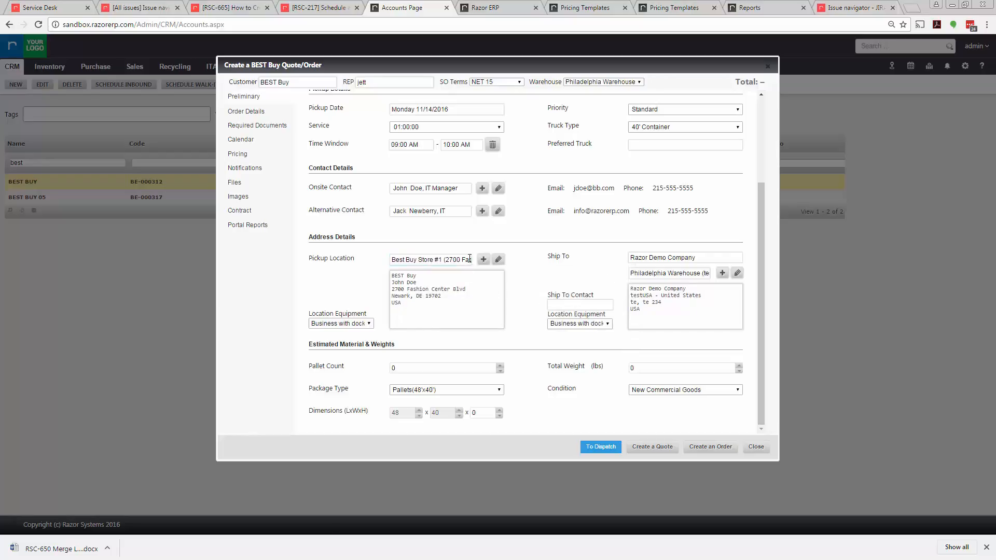
pyautogui.click(483, 259)
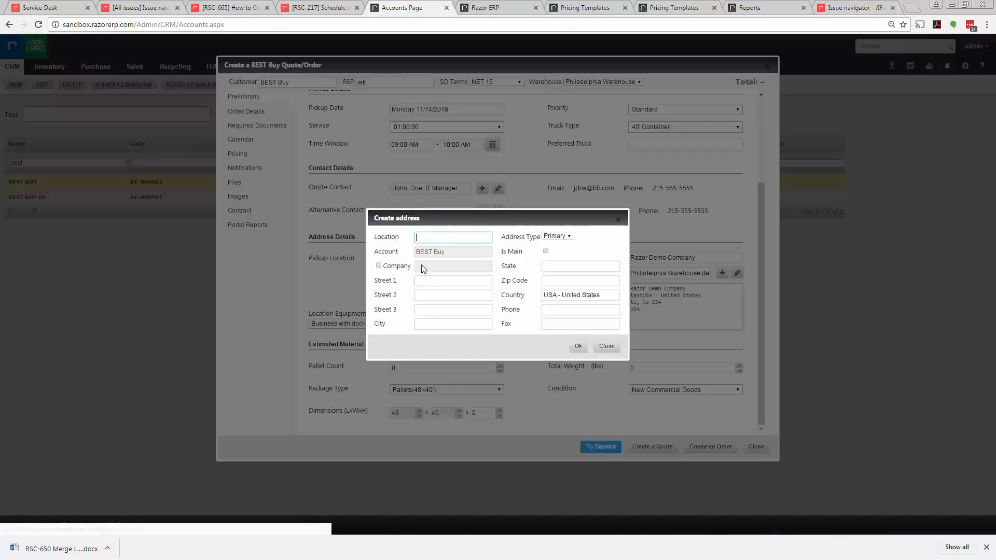
pyautogui.click(578, 346)
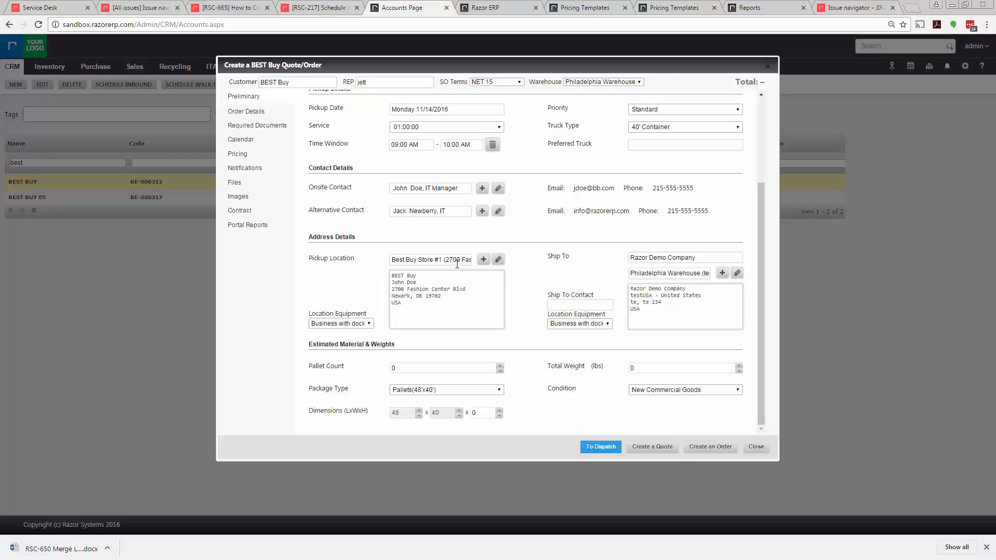
pyautogui.moveTo(685, 258)
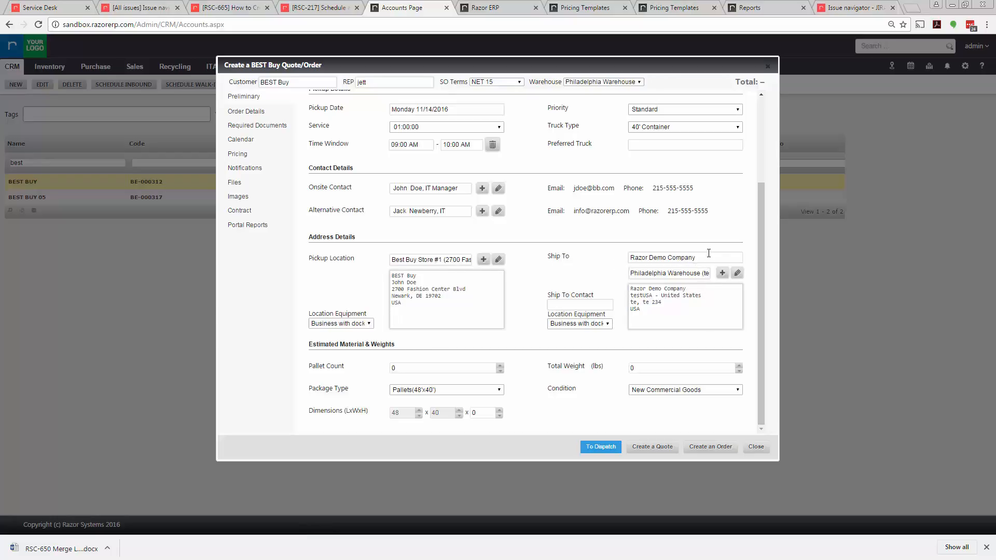
pyautogui.moveTo(561, 347)
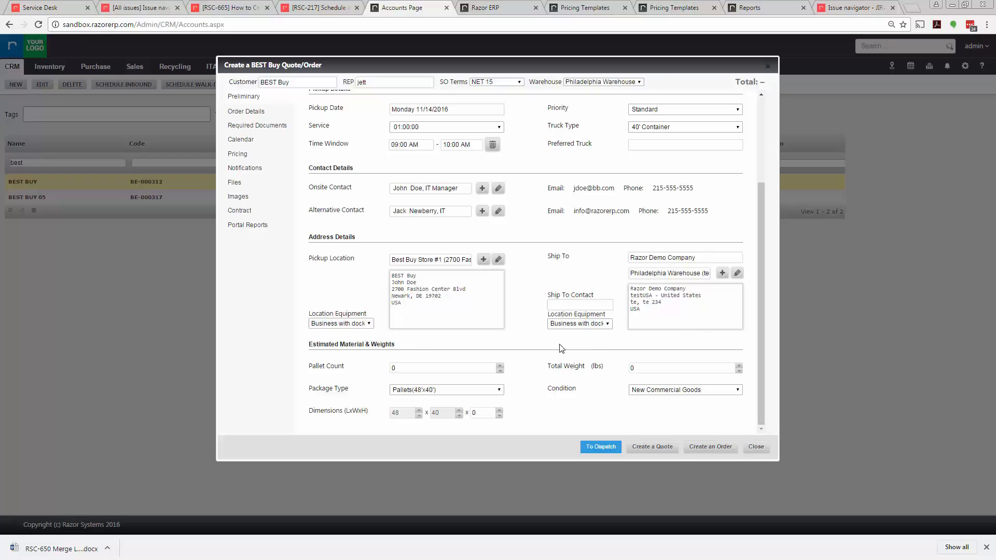
pyautogui.moveTo(580, 314)
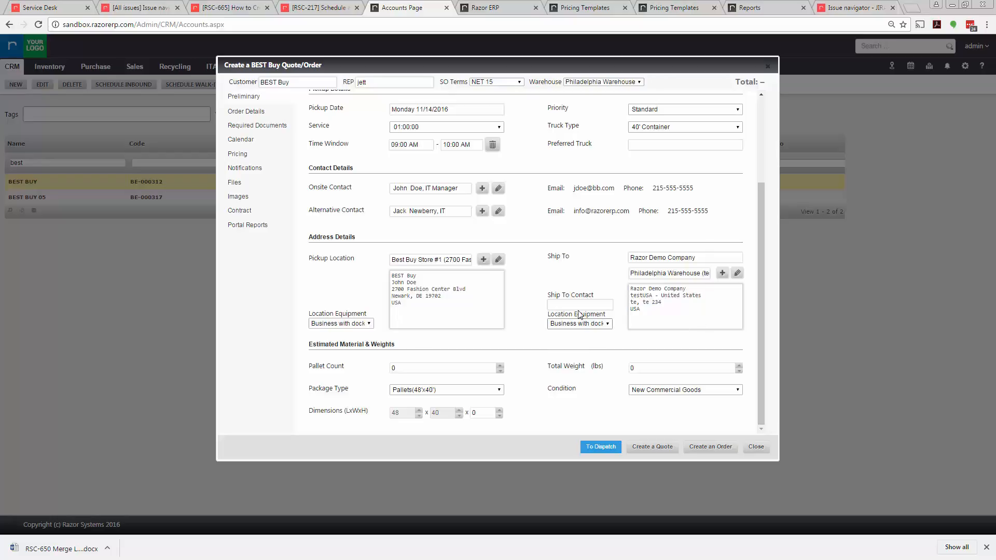
# - Enter 3 pallets, 1500 lbs and Used Commercial Goods, then save as quote Q-10224
pyautogui.click(442, 368)
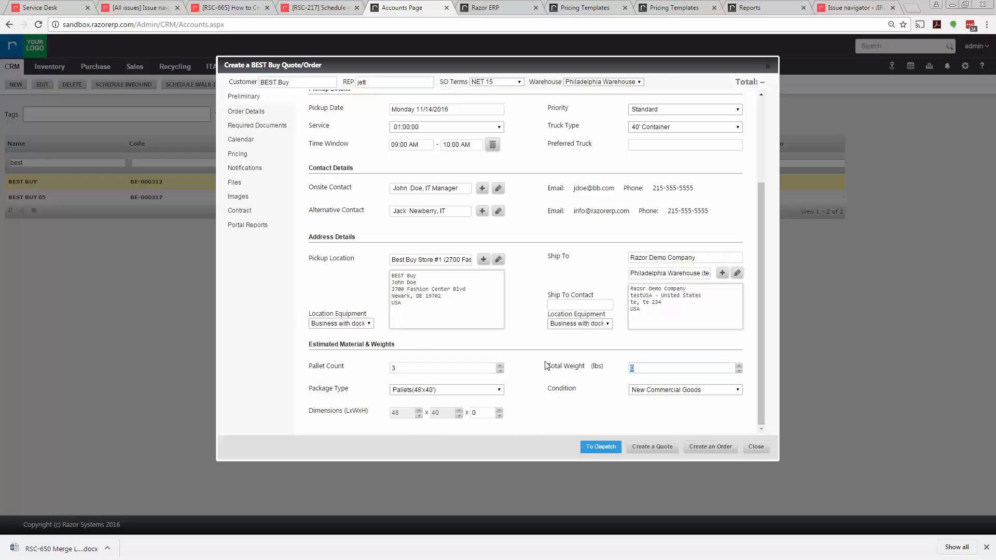
pyautogui.write('1500')
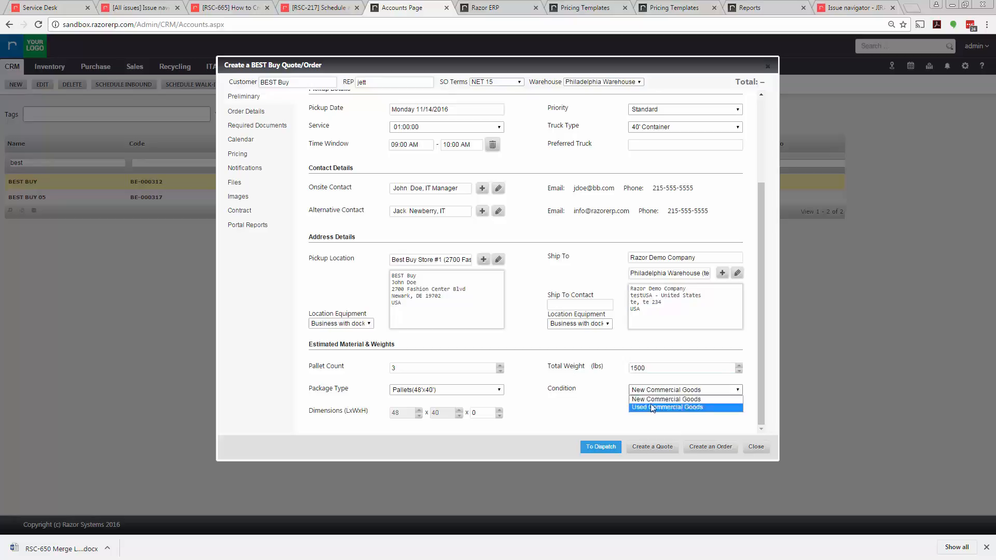
pyautogui.click(666, 407)
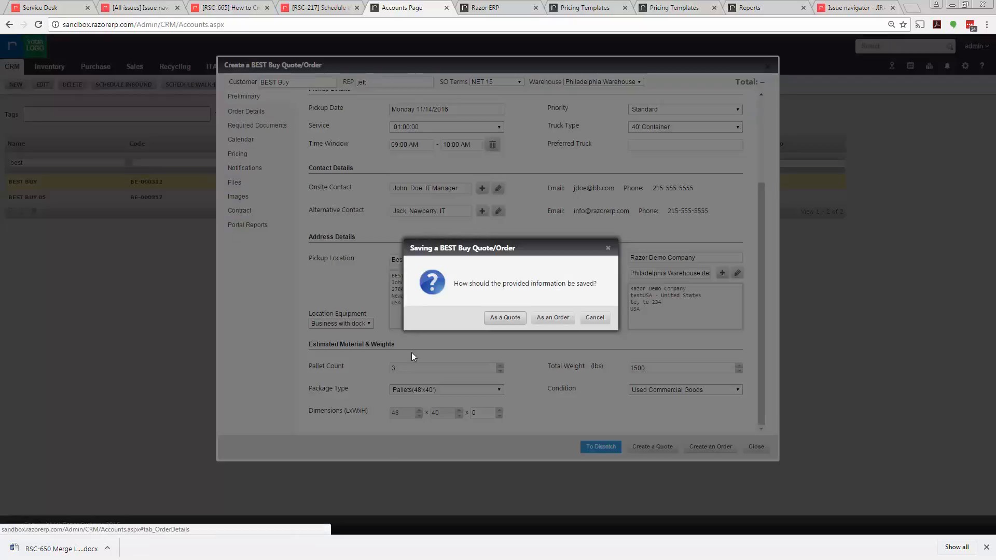
pyautogui.moveTo(508, 322)
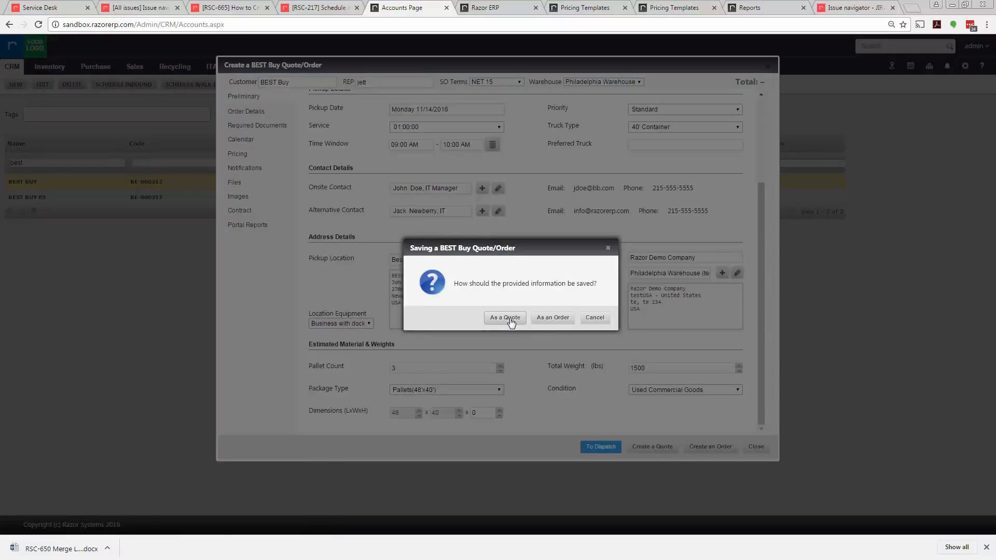
pyautogui.click(505, 318)
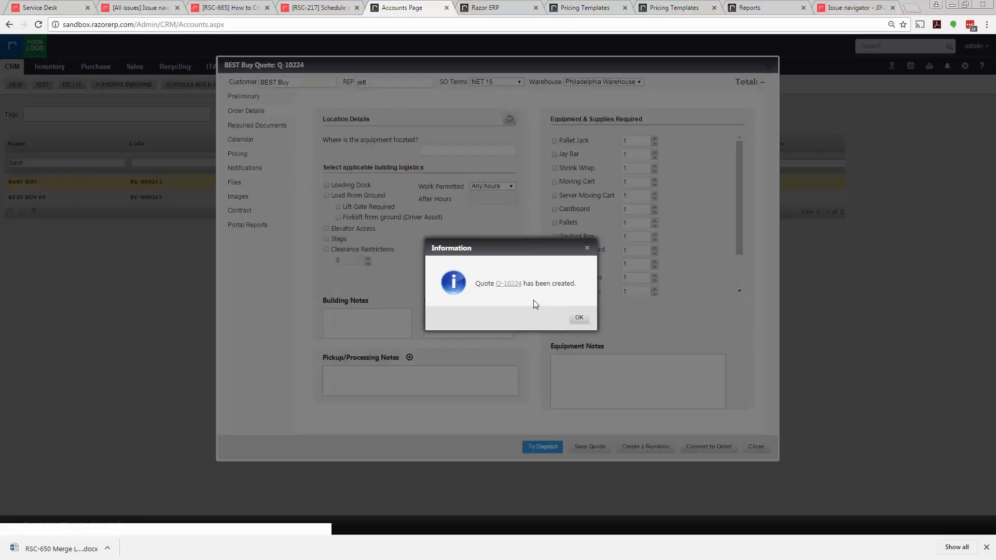
# - Set the equipment location to '3rd Floor Pickup' with Loading Dock and Steps checked
pyautogui.click(579, 317)
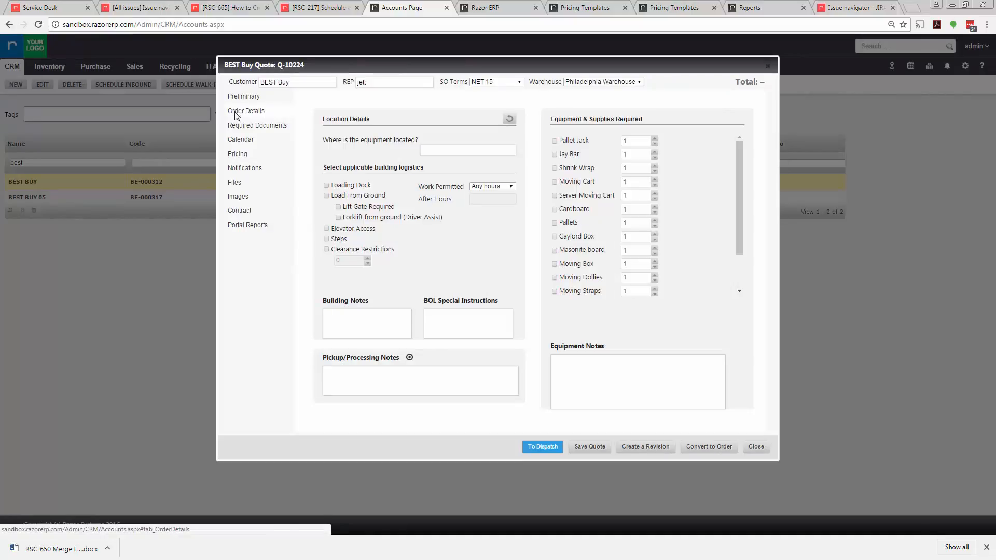
pyautogui.click(468, 150)
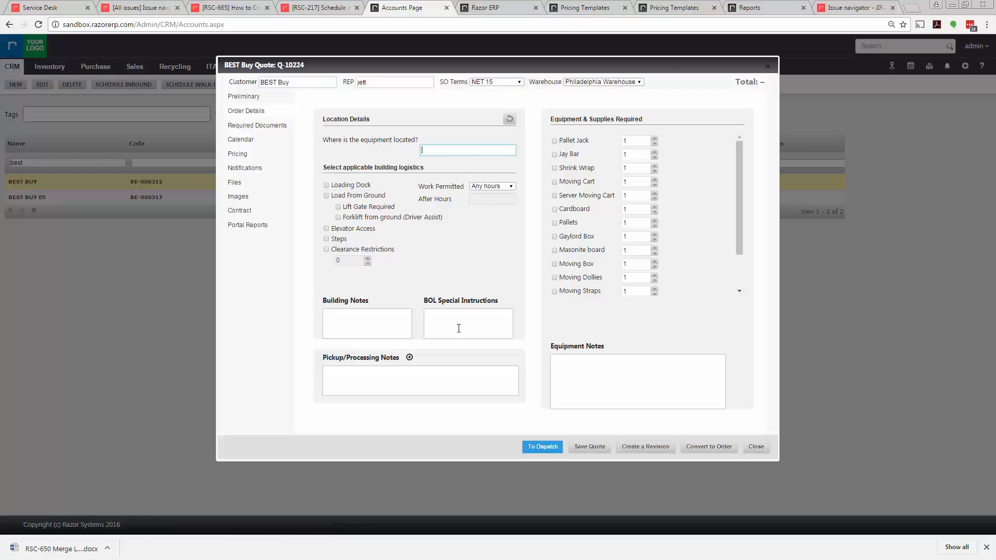
pyautogui.write('3rd Floor F')
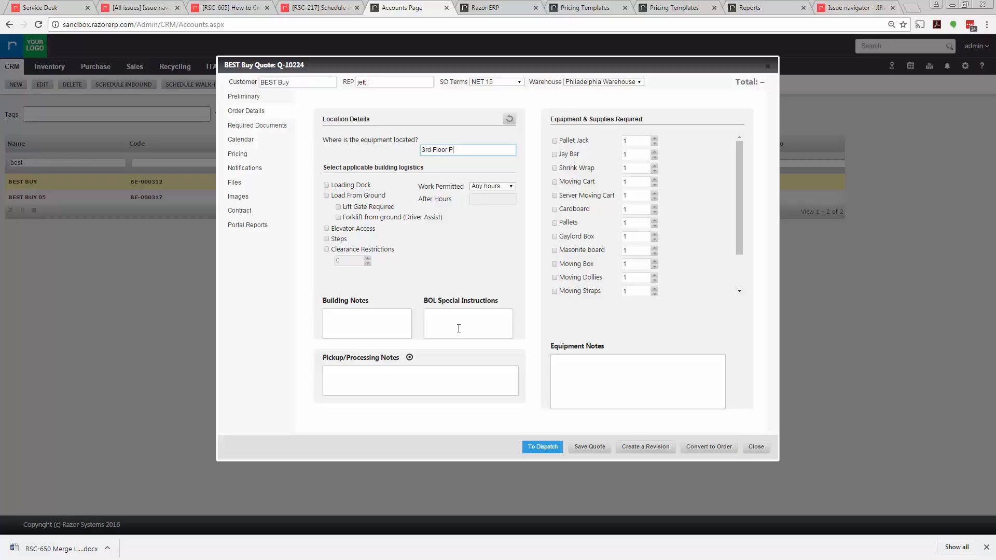
pyautogui.write('ickup')
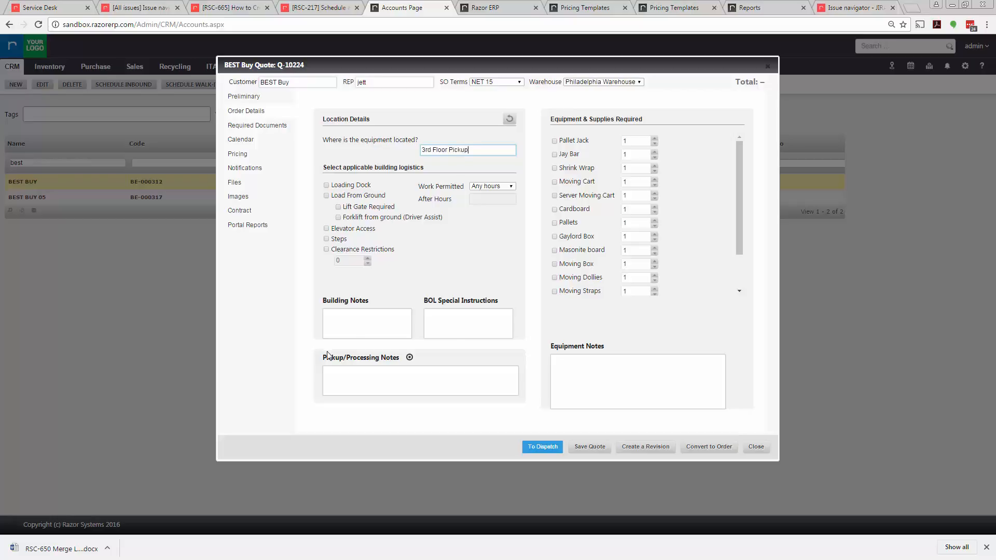
pyautogui.click(326, 184)
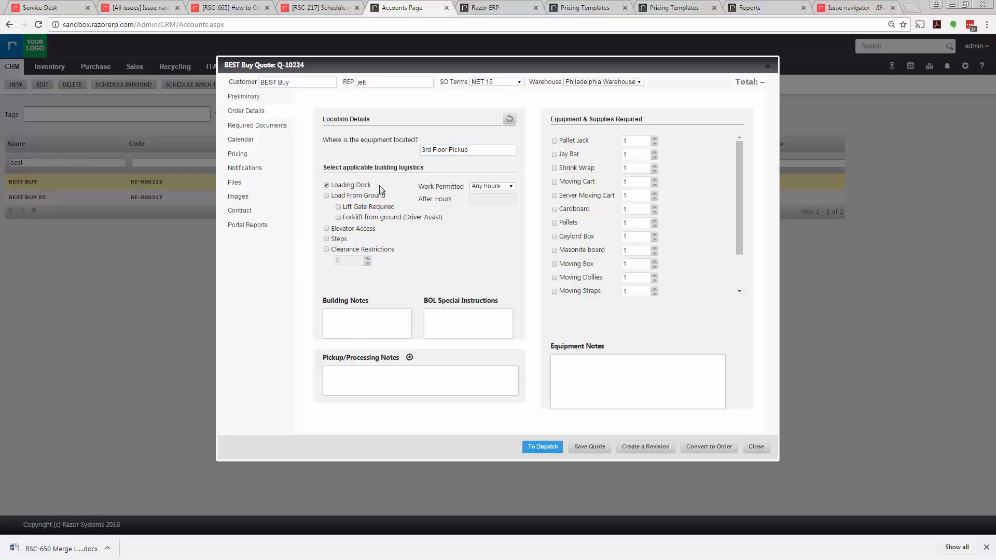
pyautogui.moveTo(337, 241)
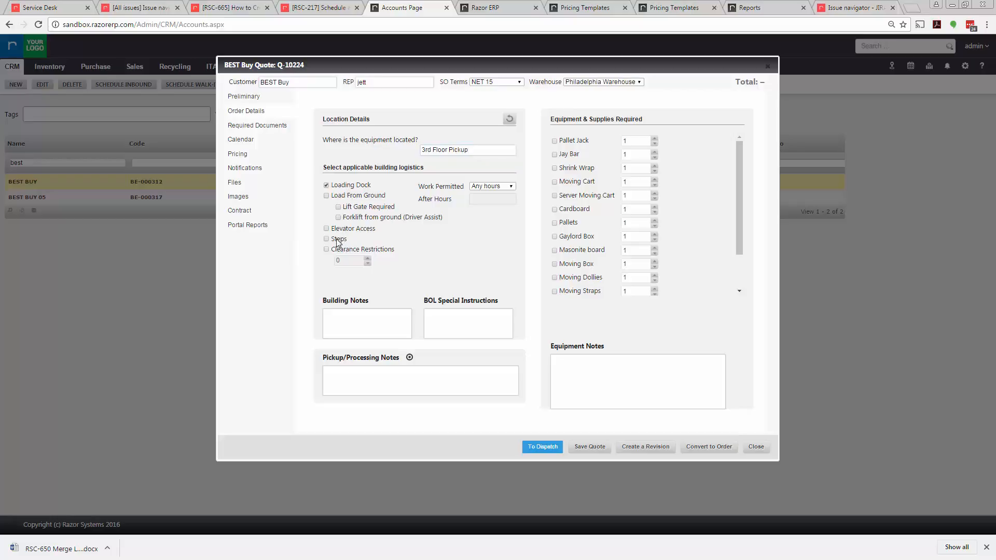
pyautogui.click(326, 239)
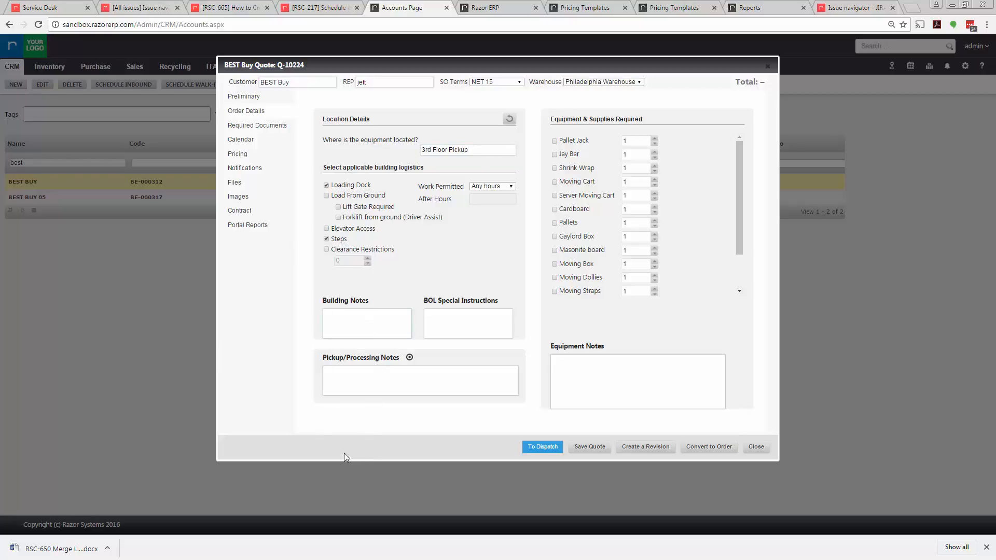
pyautogui.moveTo(460, 410)
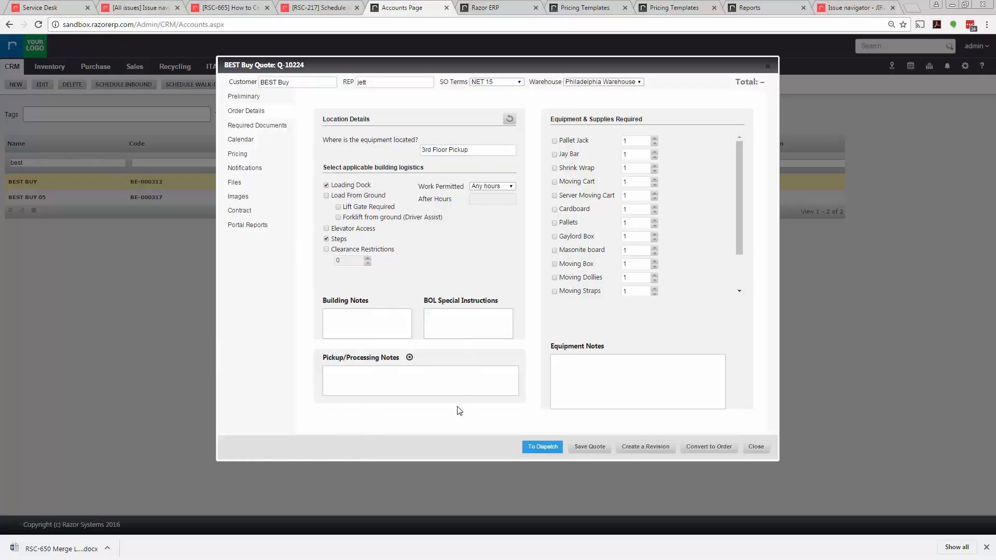
pyautogui.click(367, 324)
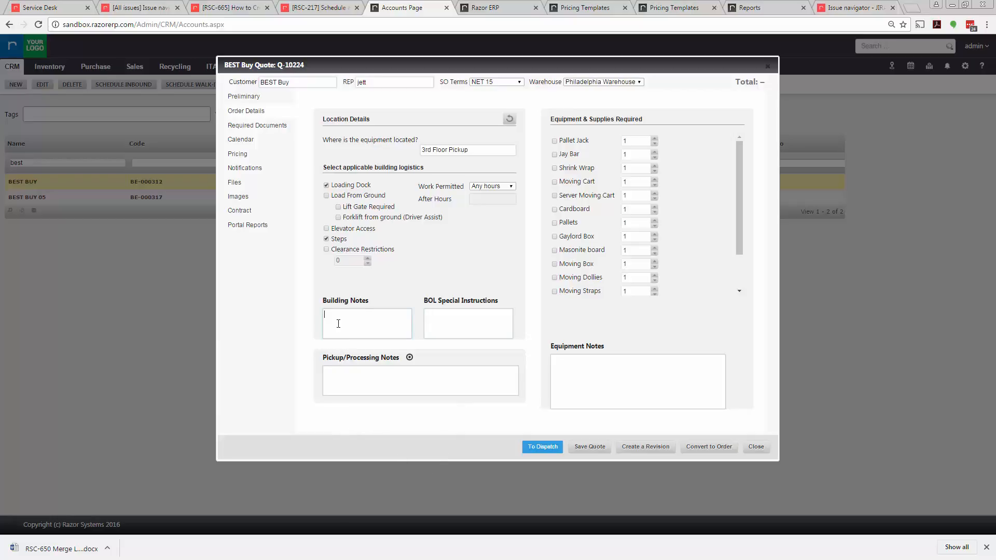
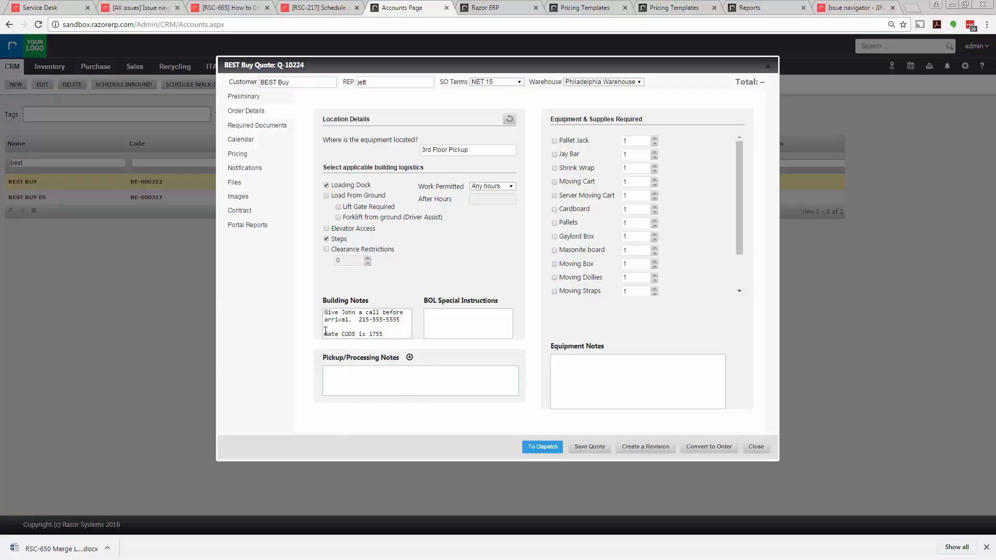
pyautogui.click(467, 323)
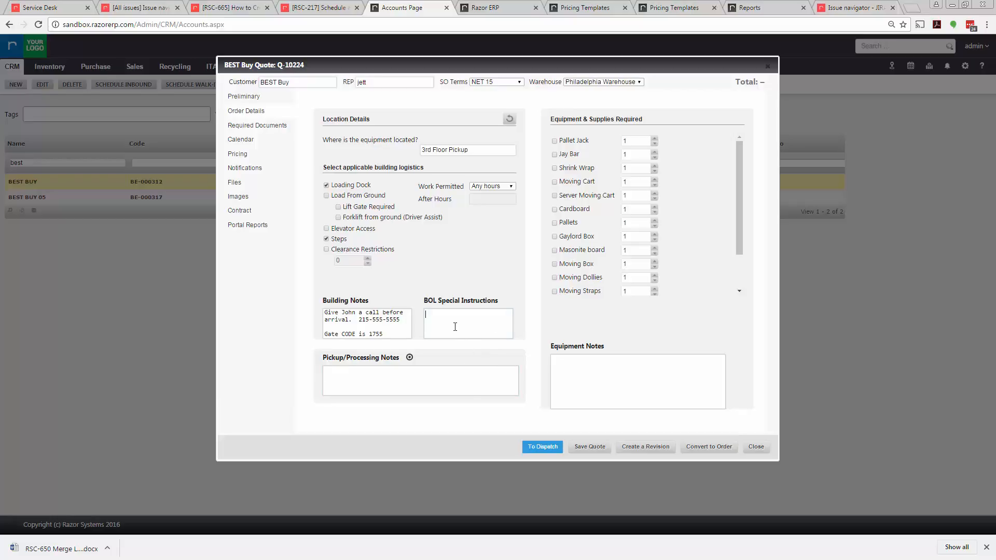
pyautogui.click(420, 380)
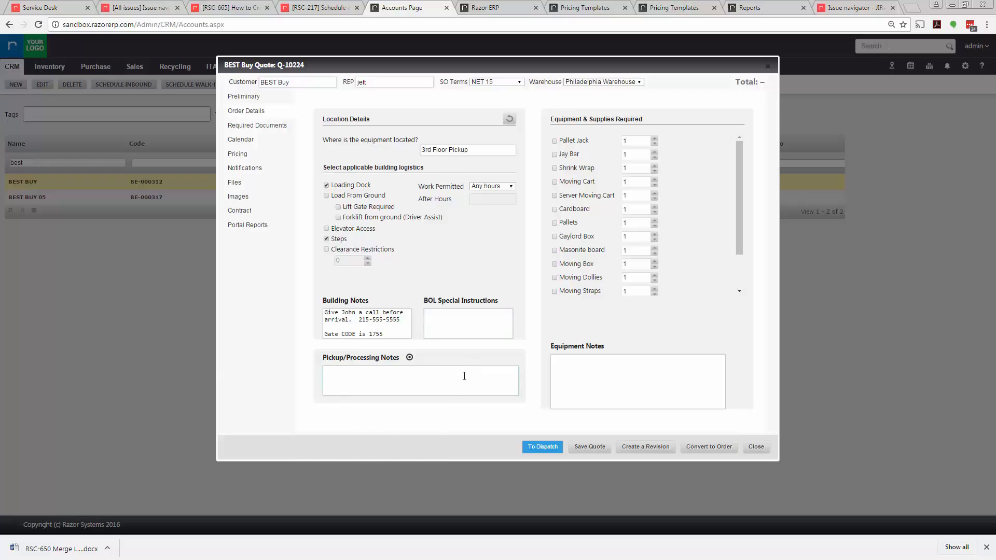
pyautogui.moveTo(467, 376)
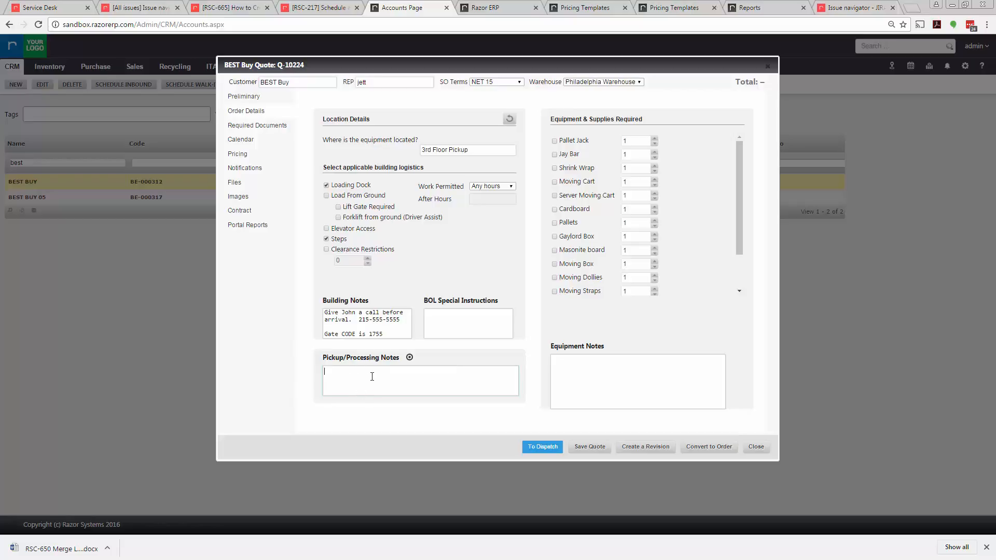
# - Type 'Look out for high value equipment.' into the Pickup/Processing Notes
pyautogui.write('Look')
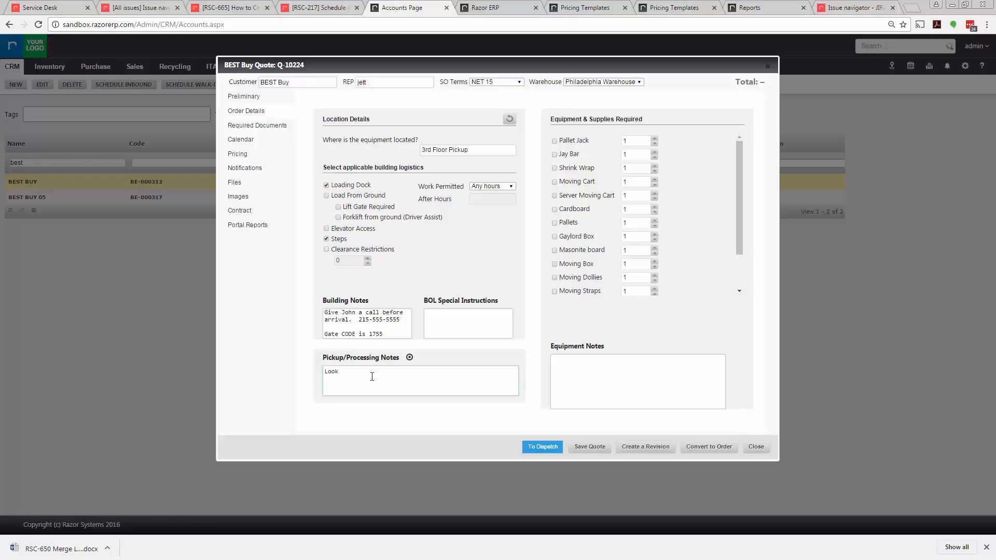
pyautogui.write('out for high')
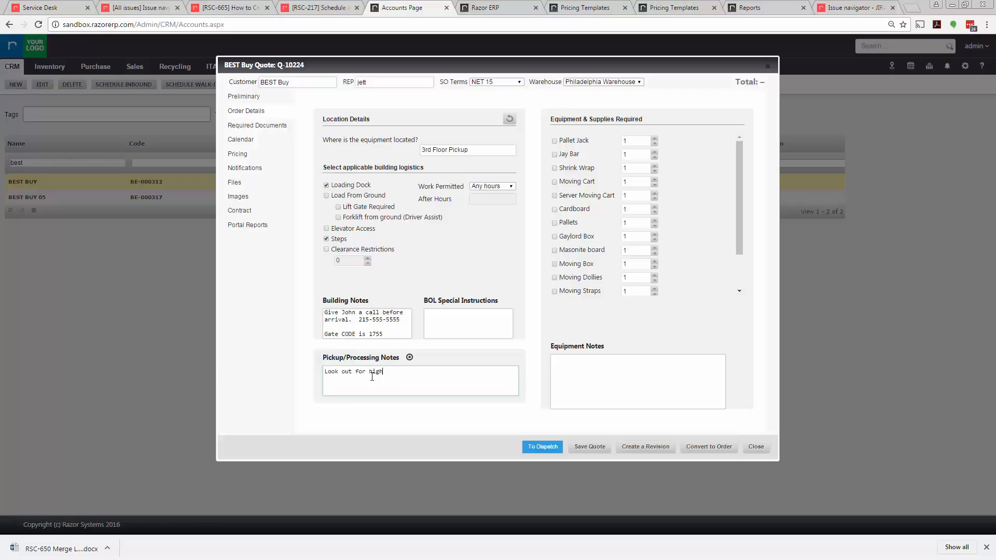
pyautogui.write('value equip')
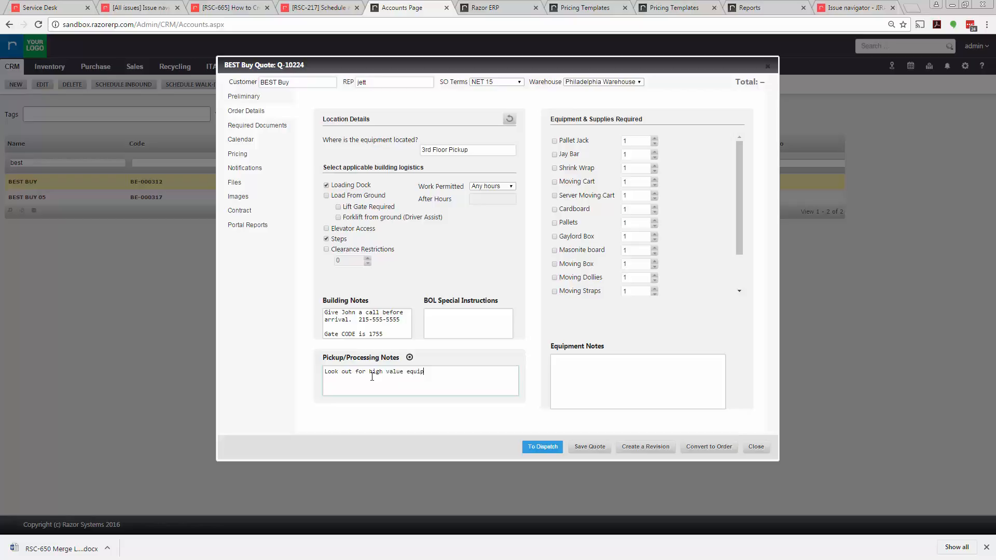
pyautogui.write('ment.')
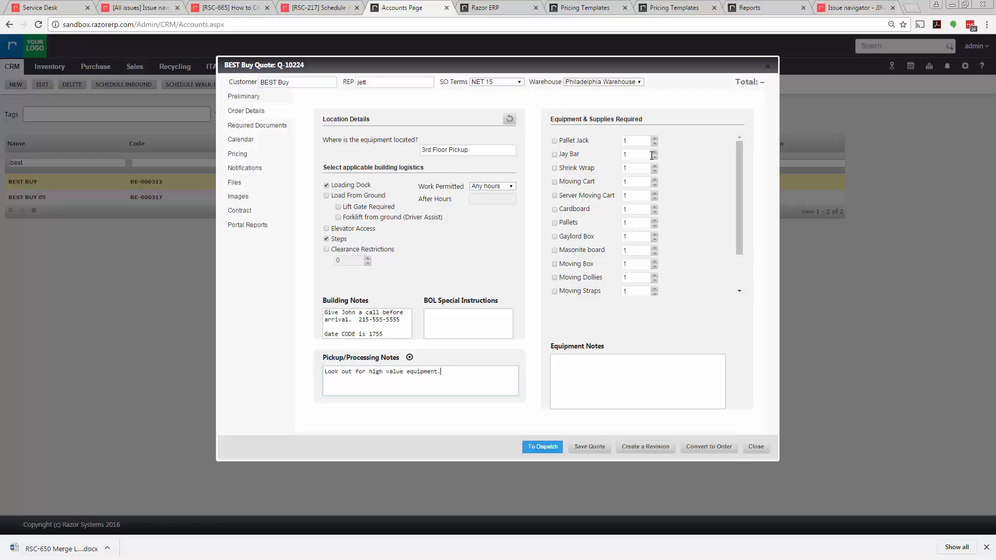
pyautogui.moveTo(591, 173)
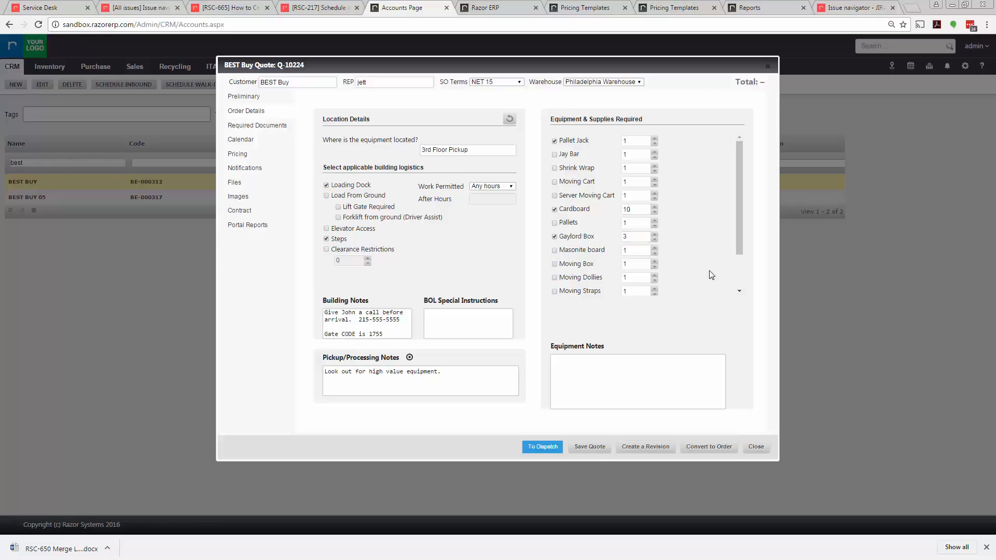
# - Require a pallet jack, 10 cardboard and 3 Gaylord boxes, and note 'Bring a tool box.'
pyautogui.click(615, 372)
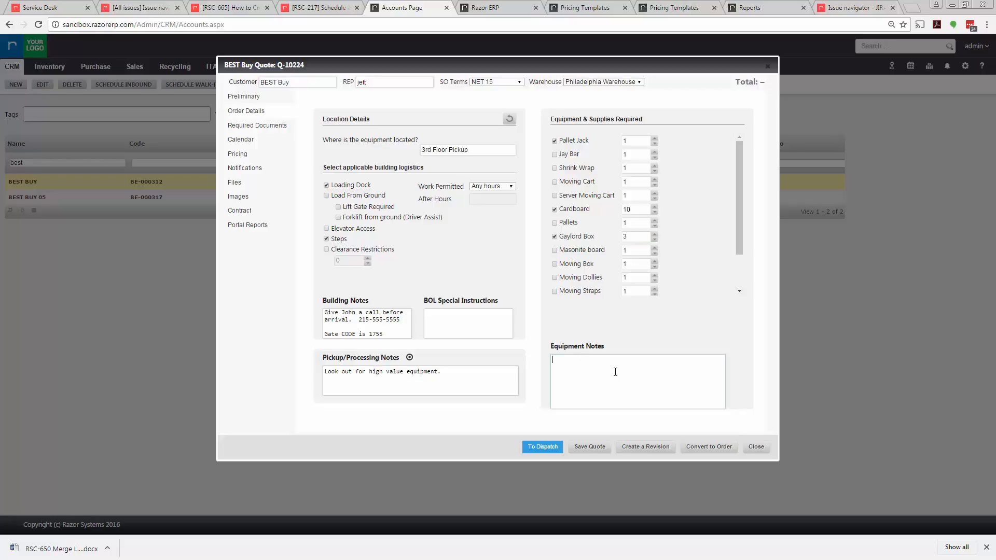
pyautogui.moveTo(636, 181)
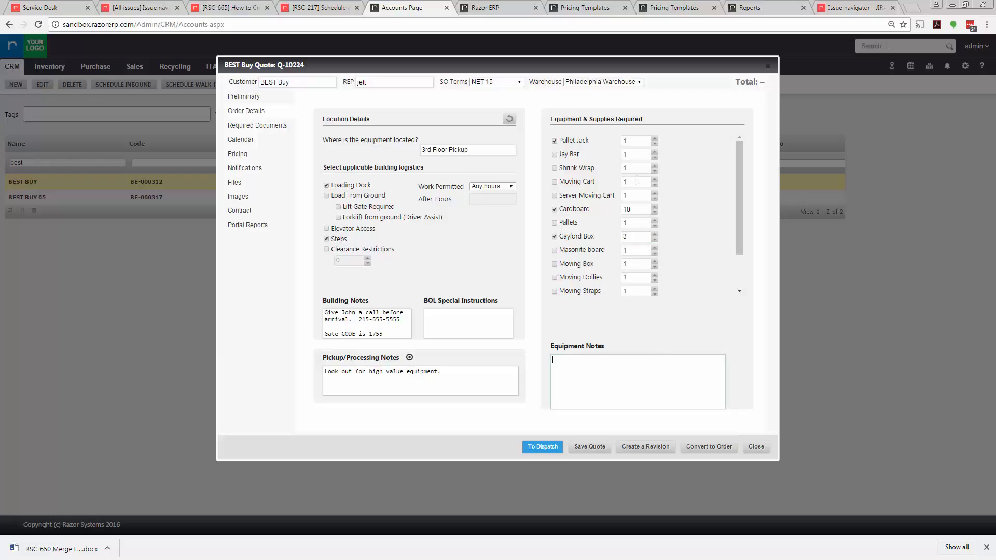
pyautogui.moveTo(627, 300)
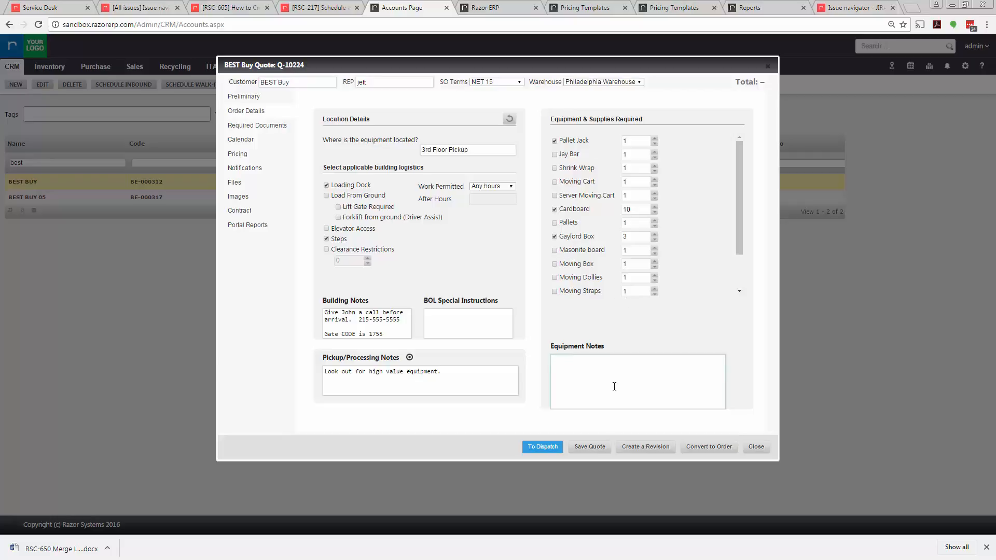
pyautogui.write('Bring a tool box.')
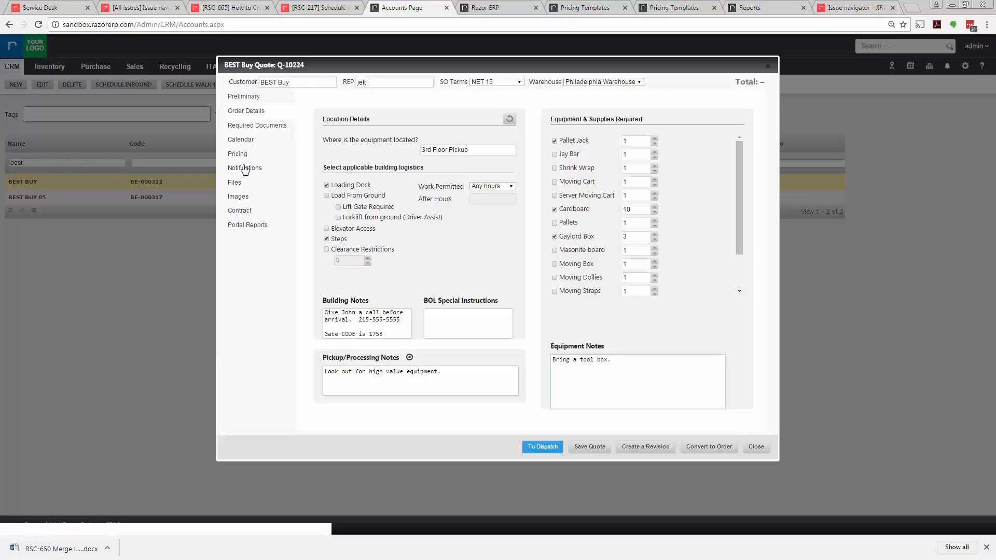
pyautogui.moveTo(243, 144)
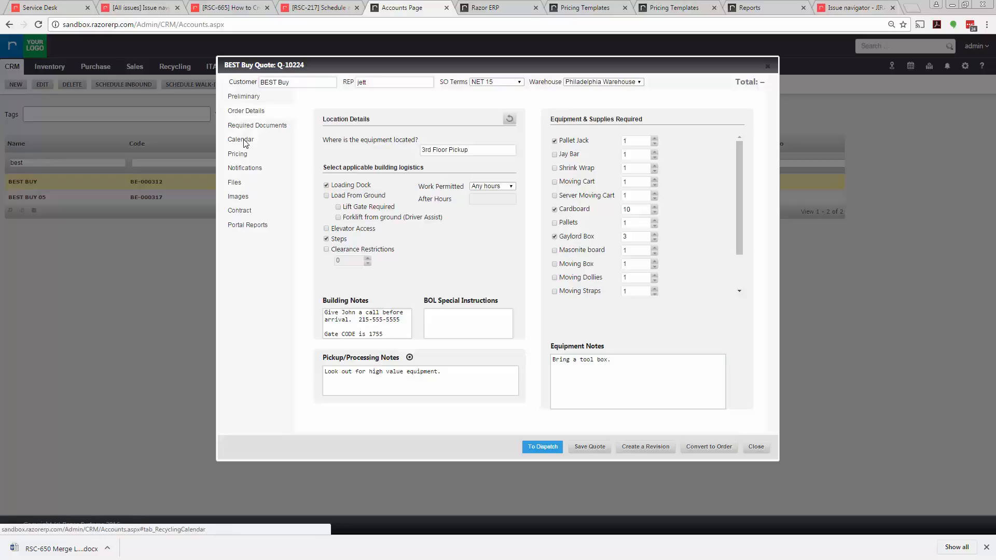
# - View the quote's calendar by month, then open its still-empty commodity pricing
pyautogui.click(241, 139)
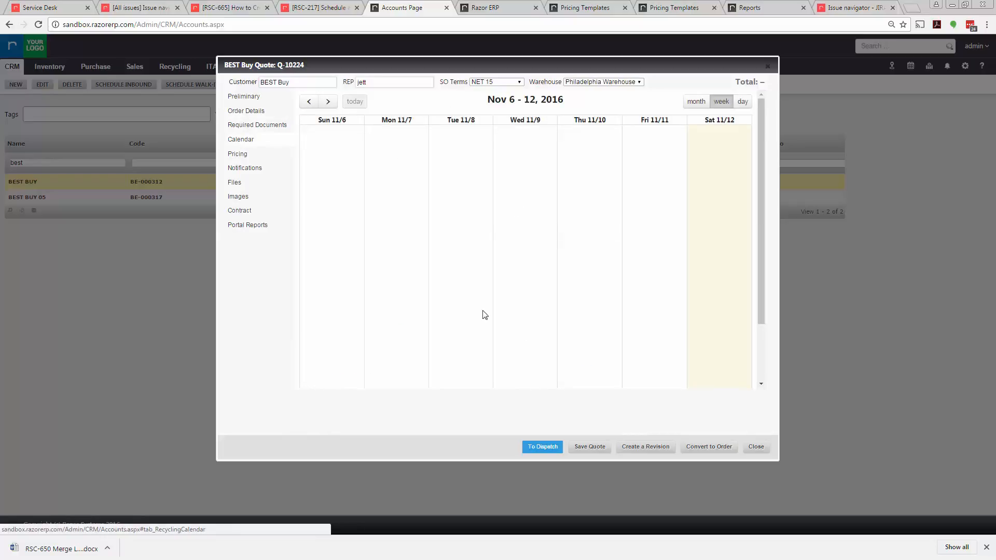
pyautogui.click(695, 101)
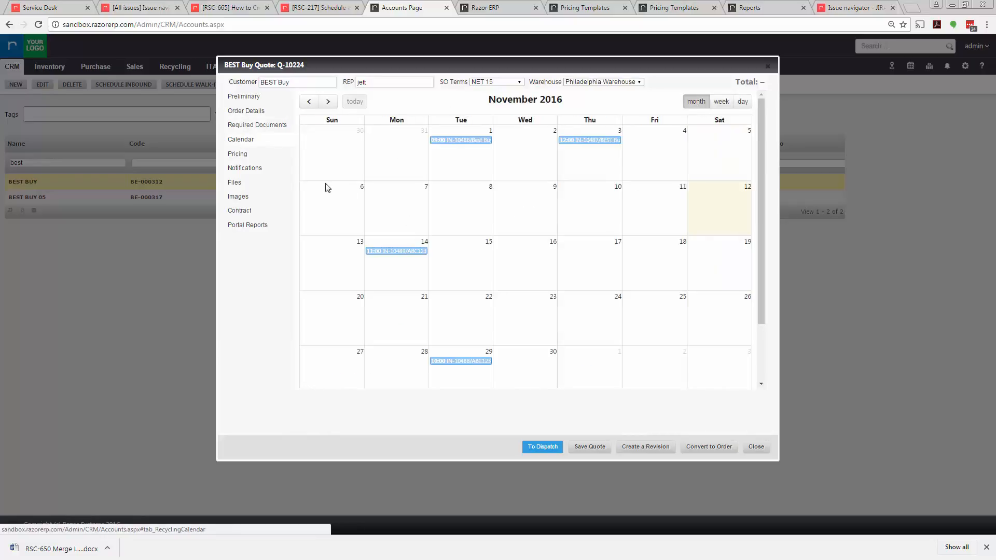
pyautogui.click(238, 153)
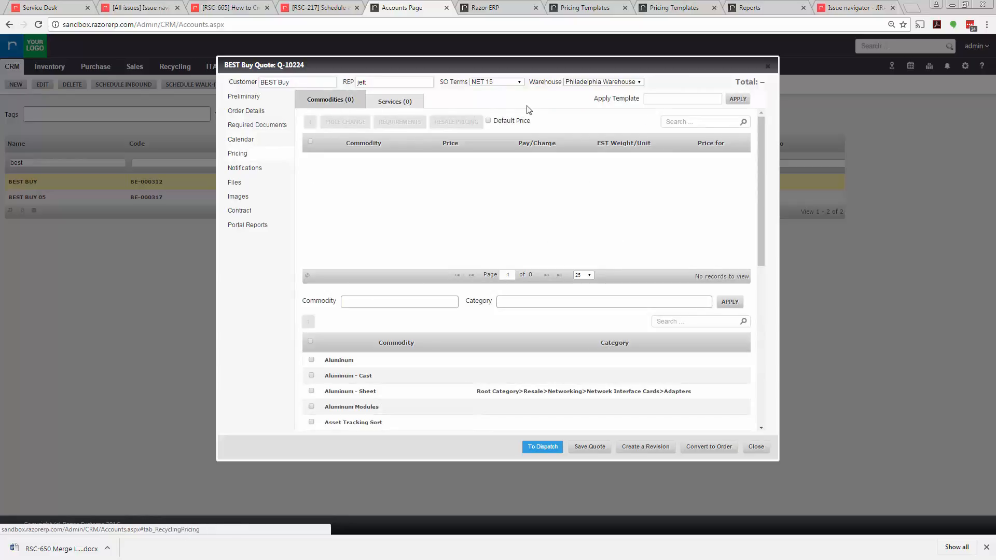
# - Apply the DEC 16 - Purchasing Price Sheet template, updating pricing and adding its 63 commodities
pyautogui.click(682, 98)
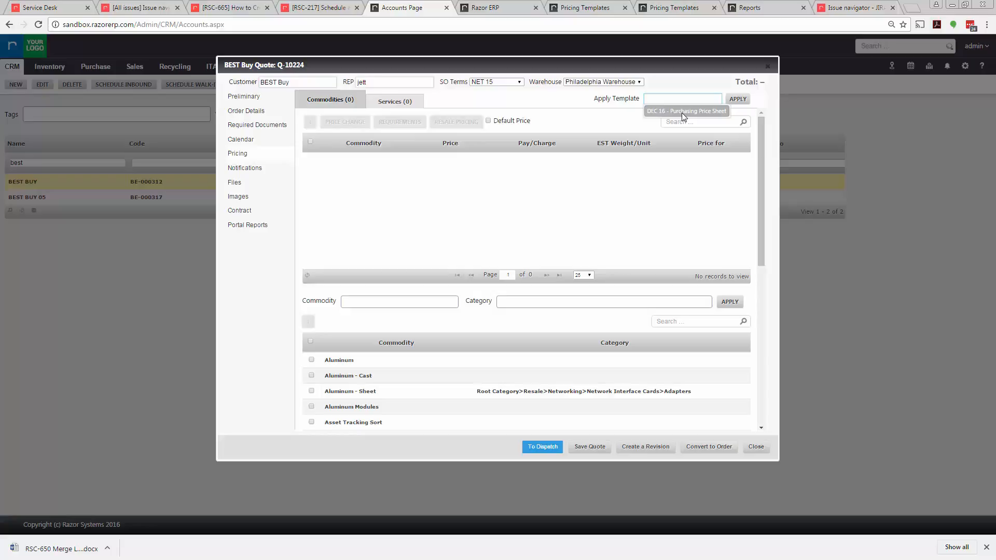
pyautogui.click(686, 111)
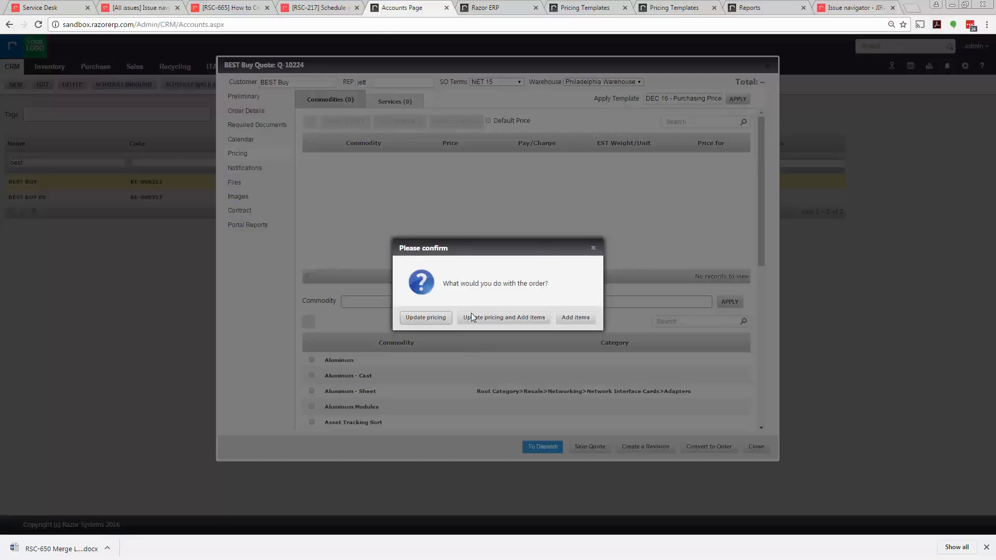
pyautogui.moveTo(510, 320)
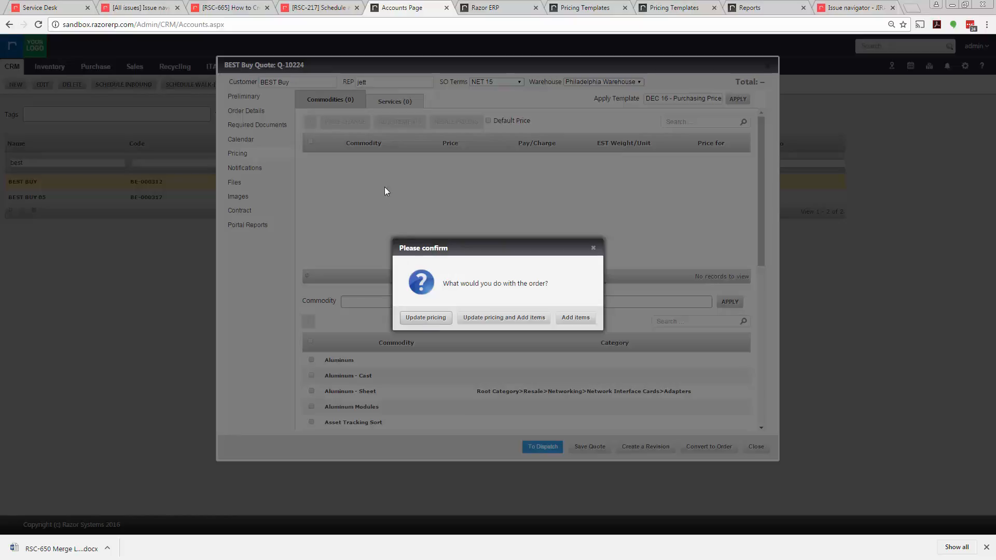
pyautogui.moveTo(365, 234)
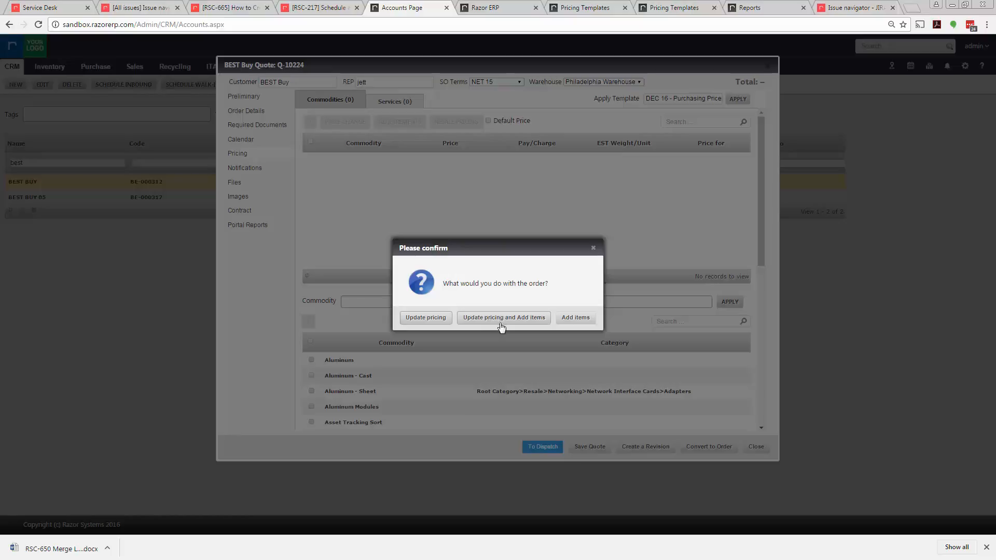
pyautogui.moveTo(501, 325)
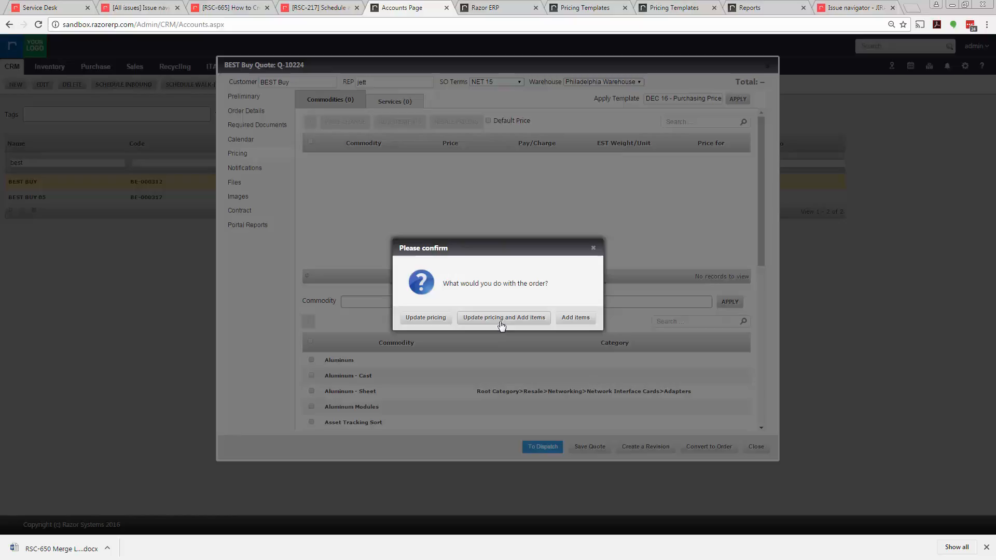
pyautogui.click(503, 317)
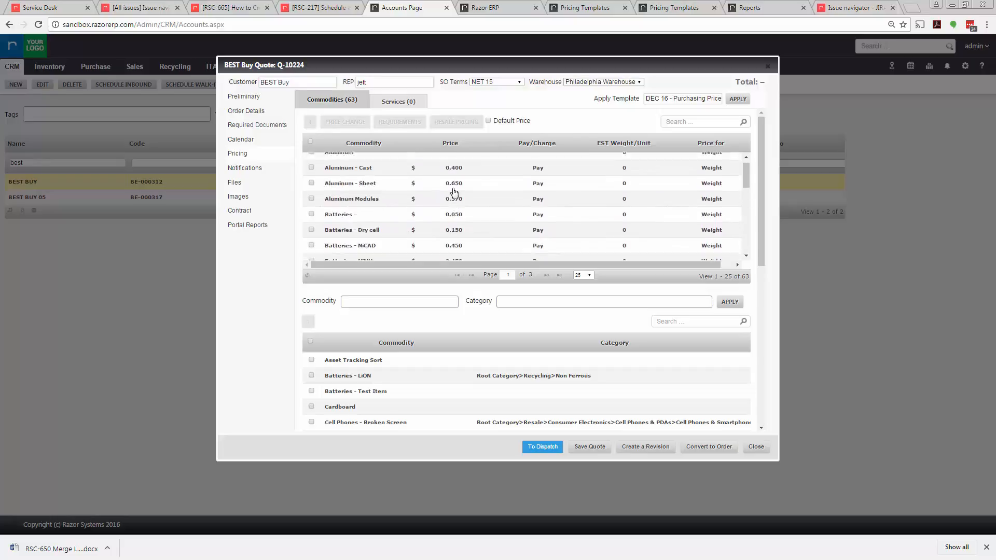
pyautogui.click(311, 167)
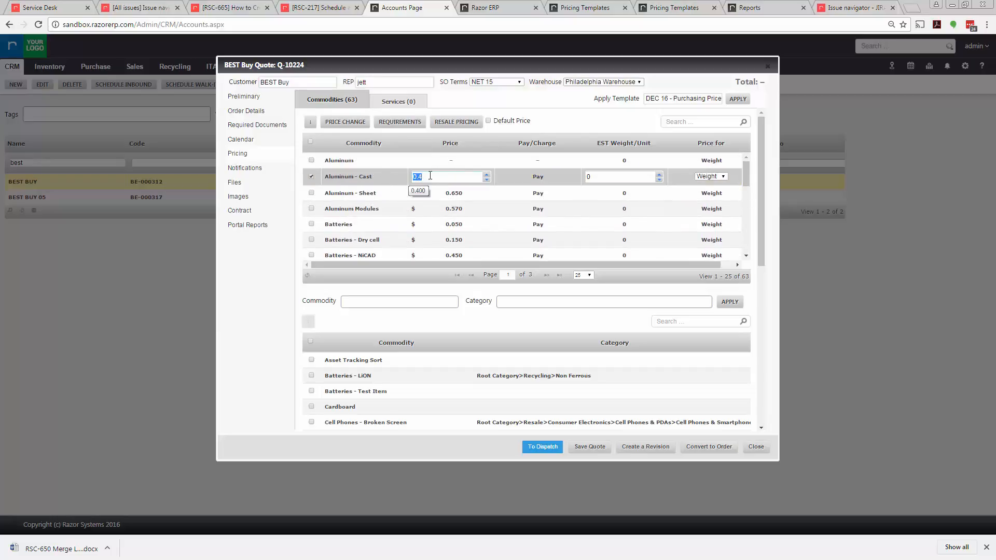
# - Replace the mistyped 0.4 with .35 for Aluminum - Cast and enter .70 for Aluminum - Sheet
pyautogui.write('0.4')
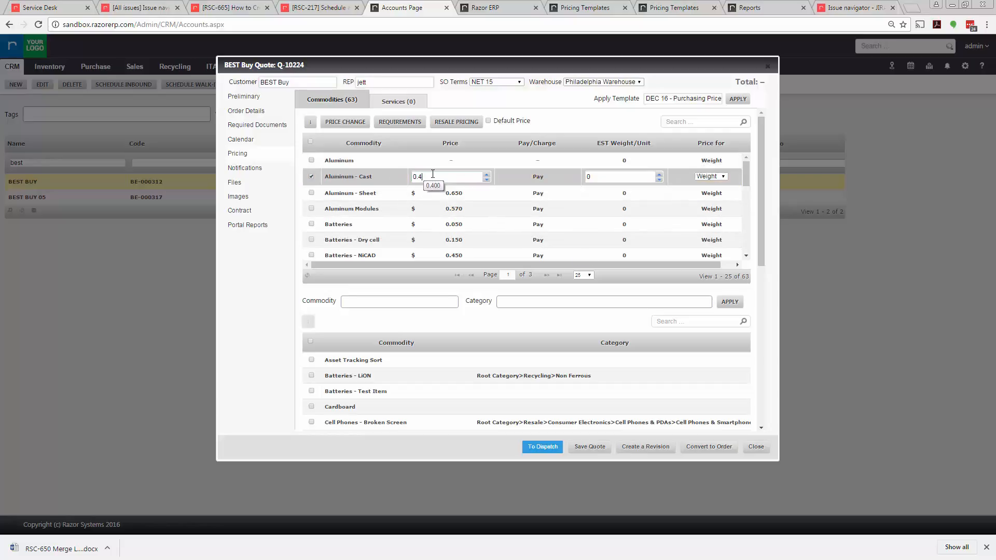
pyautogui.press('ctrl+a')
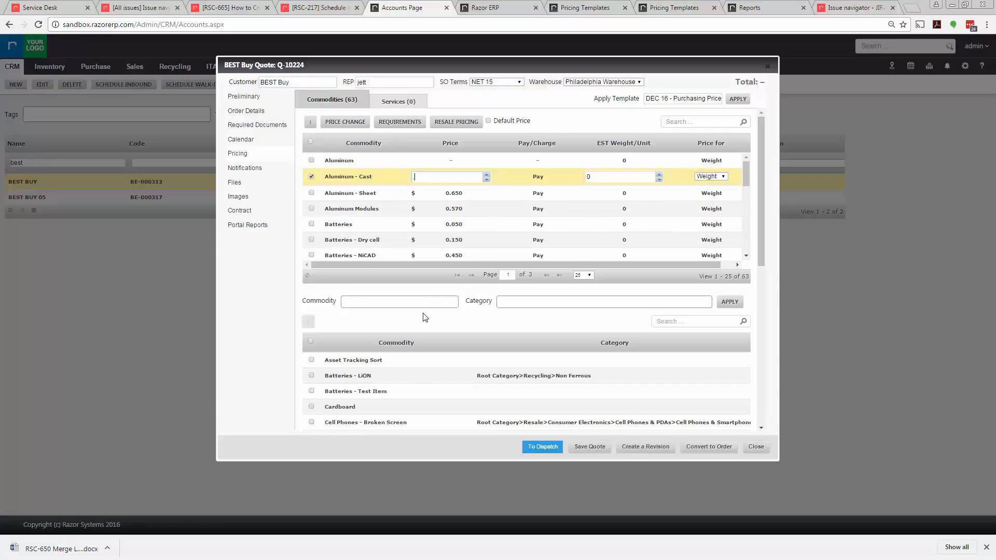
pyautogui.write('.35')
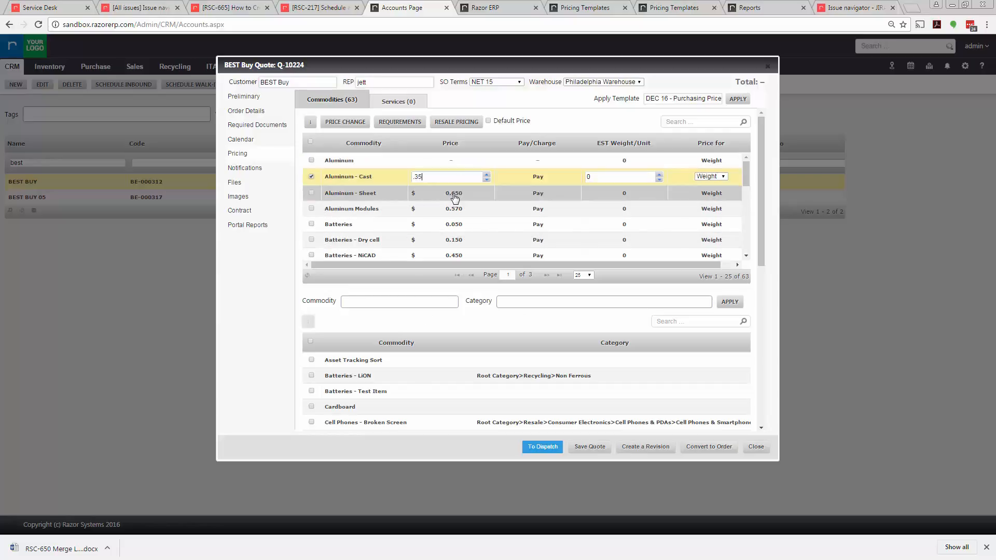
pyautogui.write('.700')
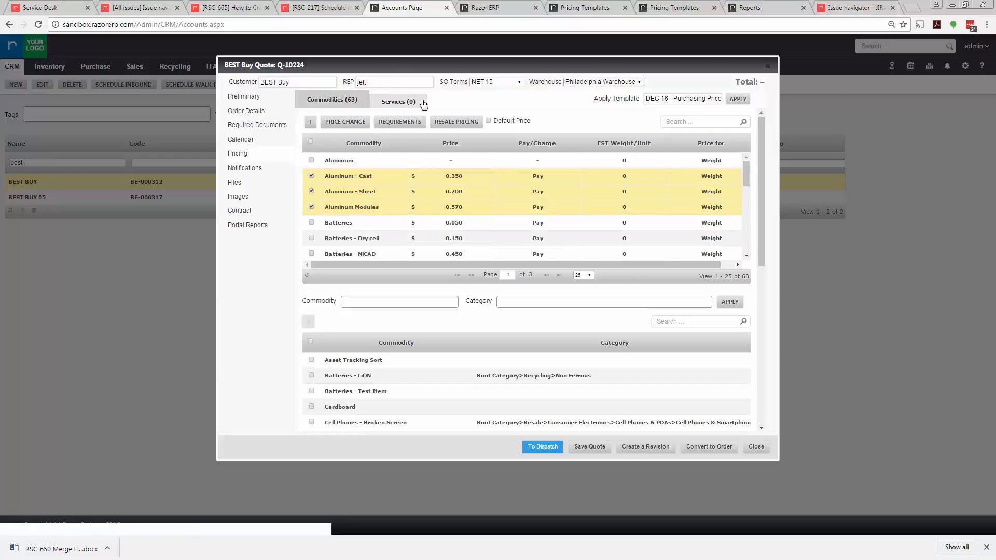
# - Search the available services for 'freight' and add the 99.000 Freight service to Q-10224
pyautogui.click(398, 101)
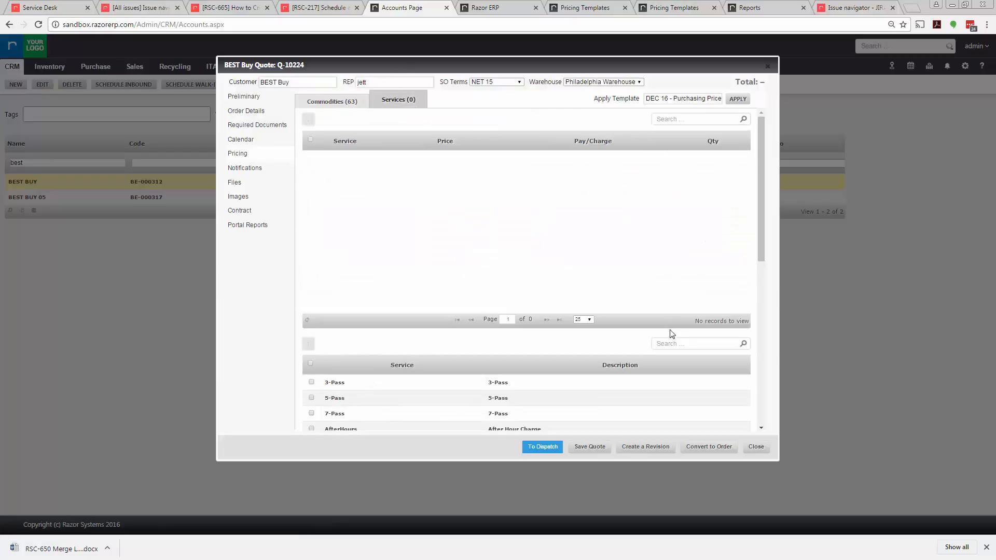
pyautogui.click(698, 343)
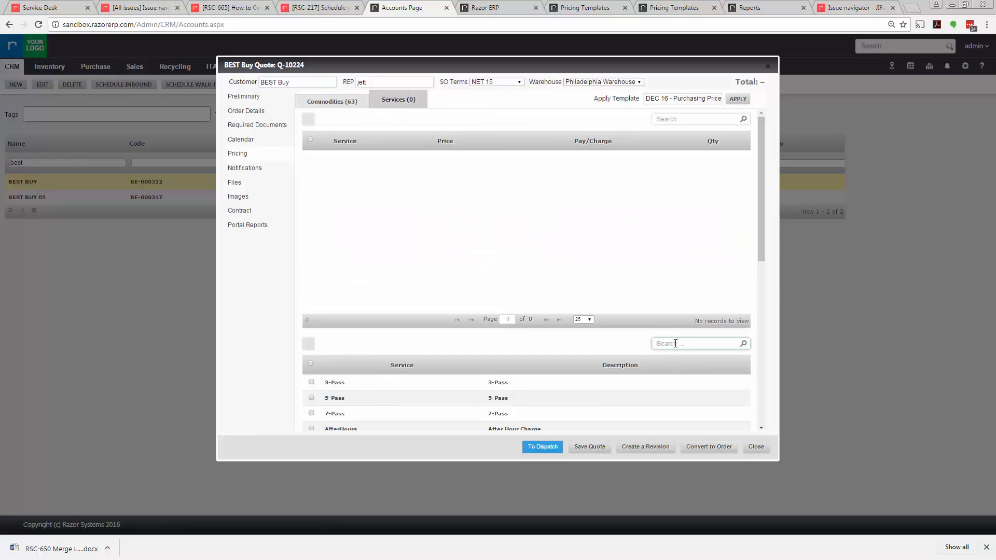
pyautogui.write('freight')
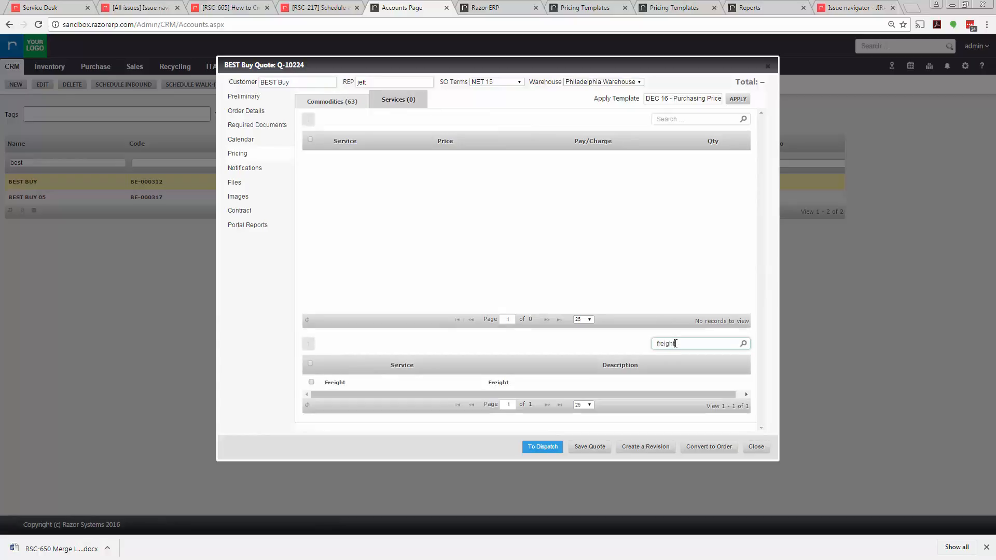
pyautogui.click(311, 381)
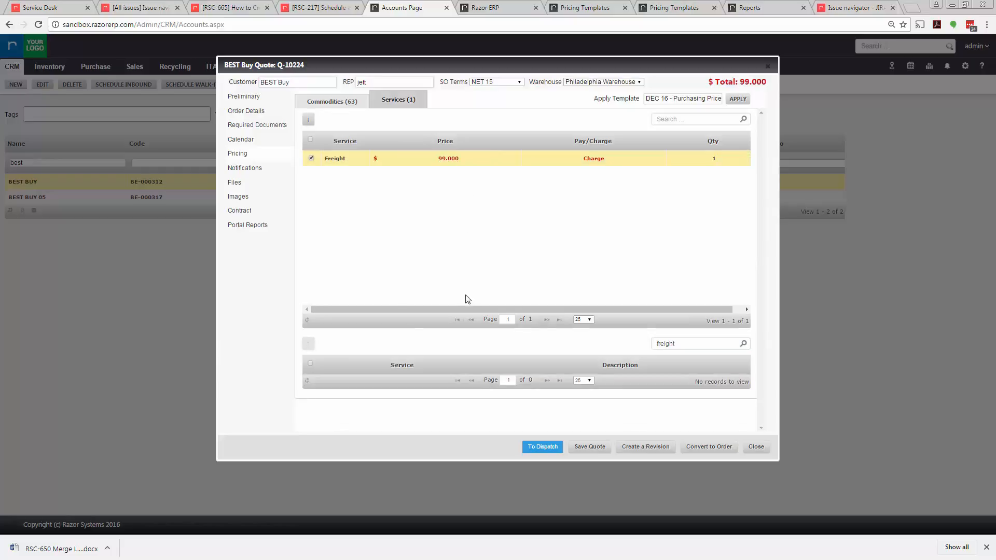
pyautogui.click(696, 344)
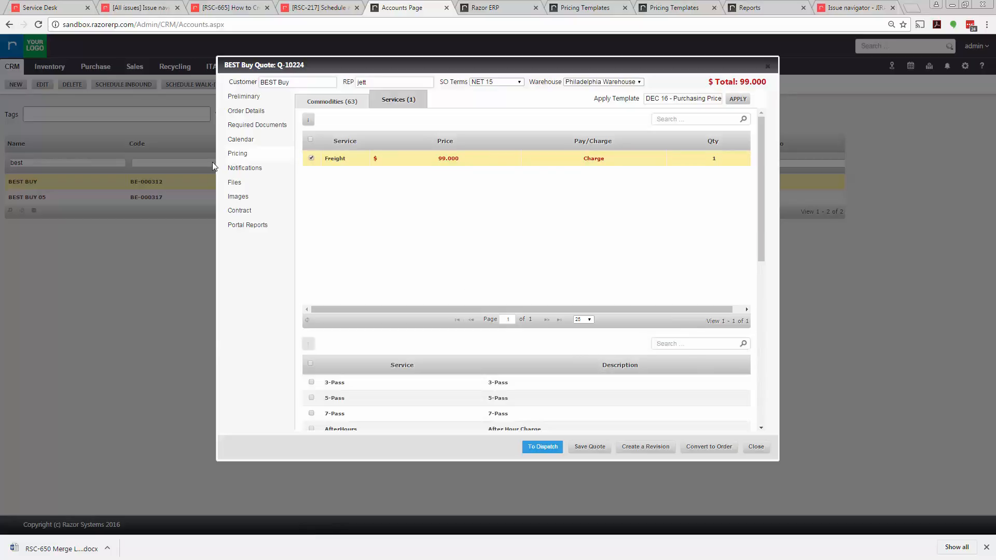
# - Review quote Q-10224's Notifications, Files and Contract sections, finding no contracts attached
pyautogui.click(244, 167)
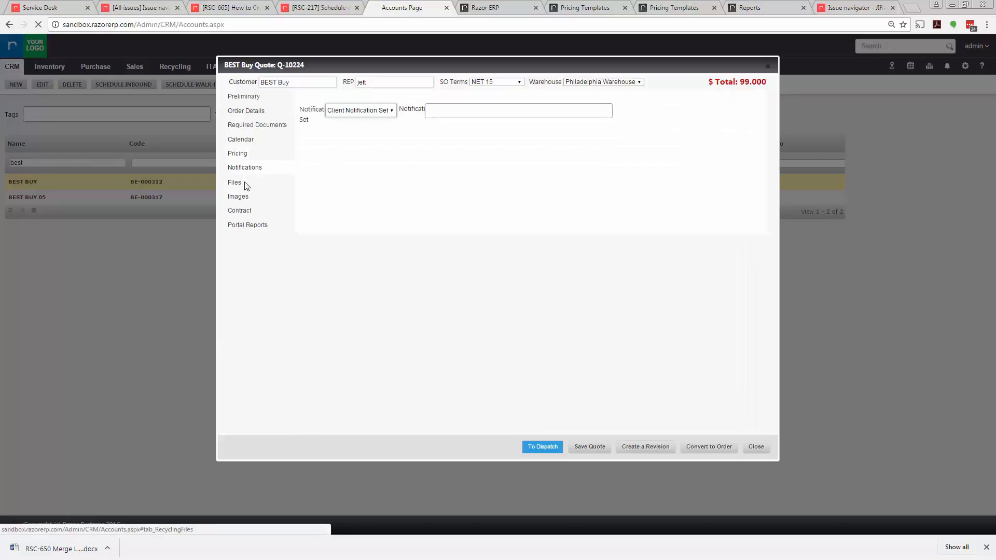
pyautogui.click(233, 182)
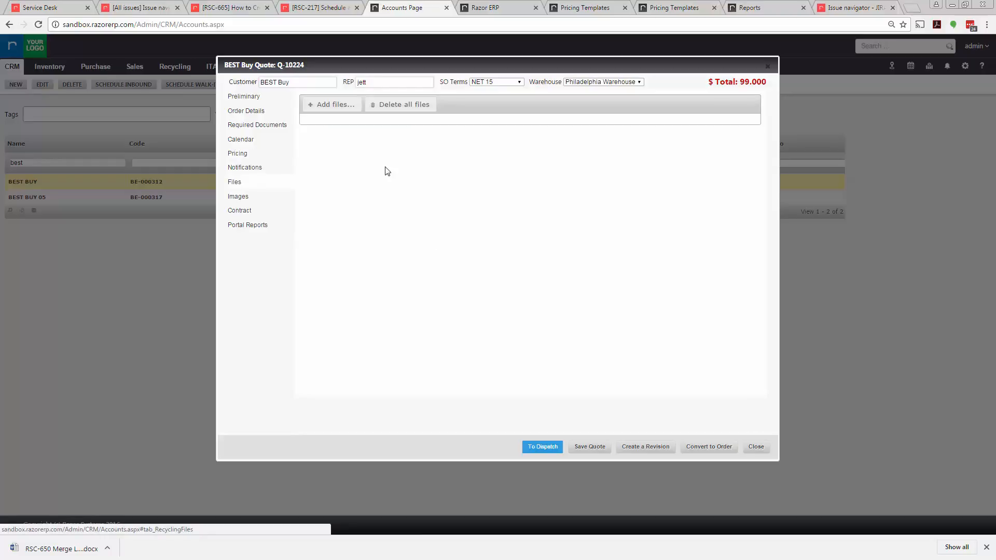
pyautogui.moveTo(315, 40)
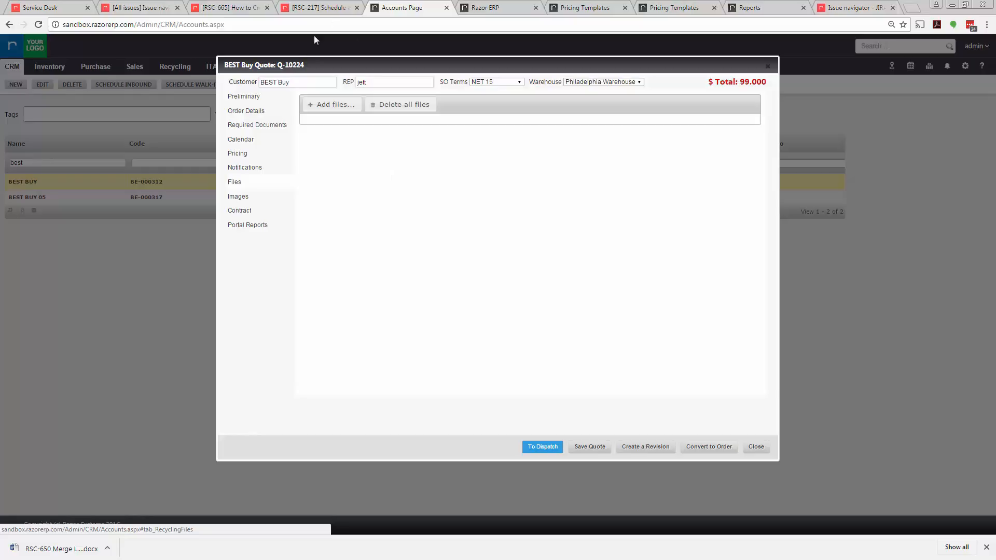
pyautogui.moveTo(313, 149)
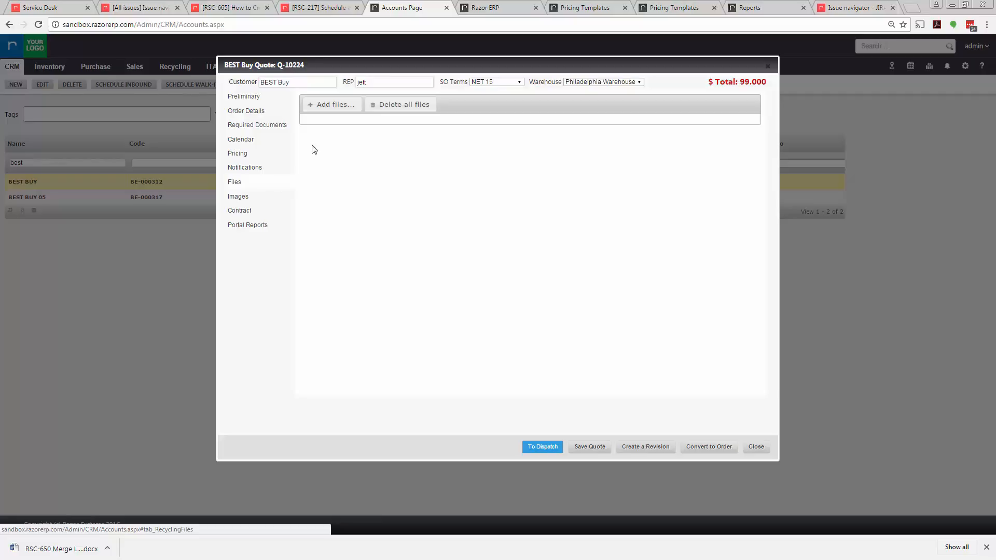
pyautogui.moveTo(246, 199)
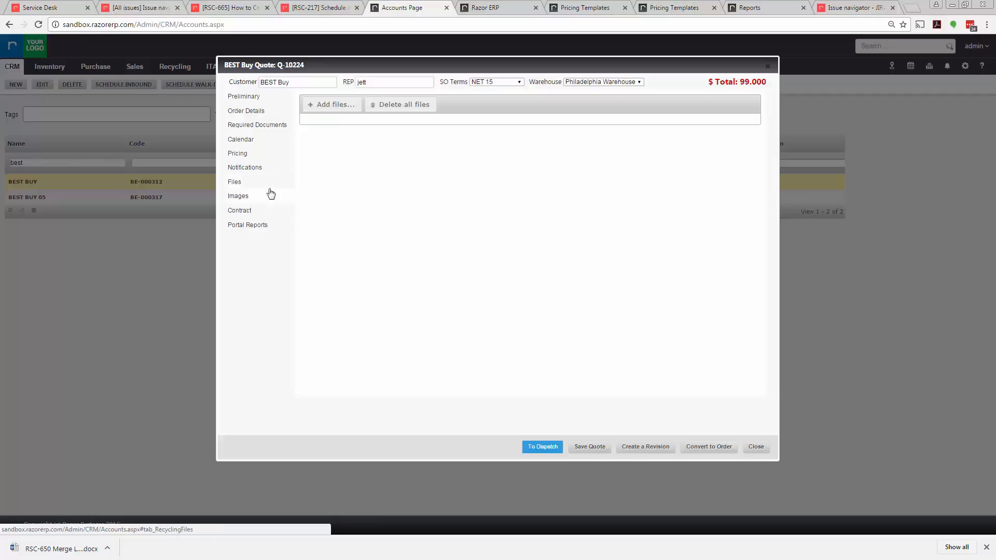
pyautogui.click(239, 210)
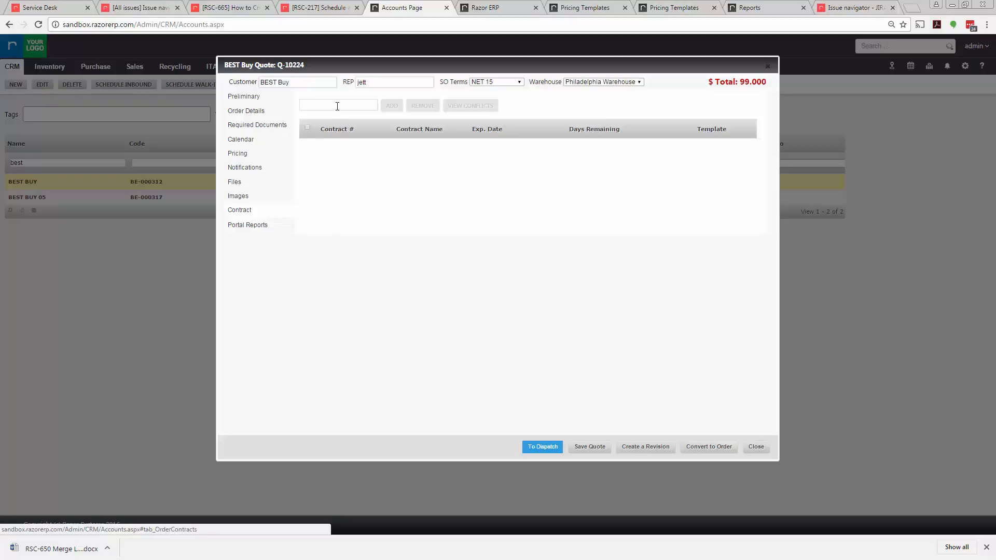
pyautogui.click(337, 104)
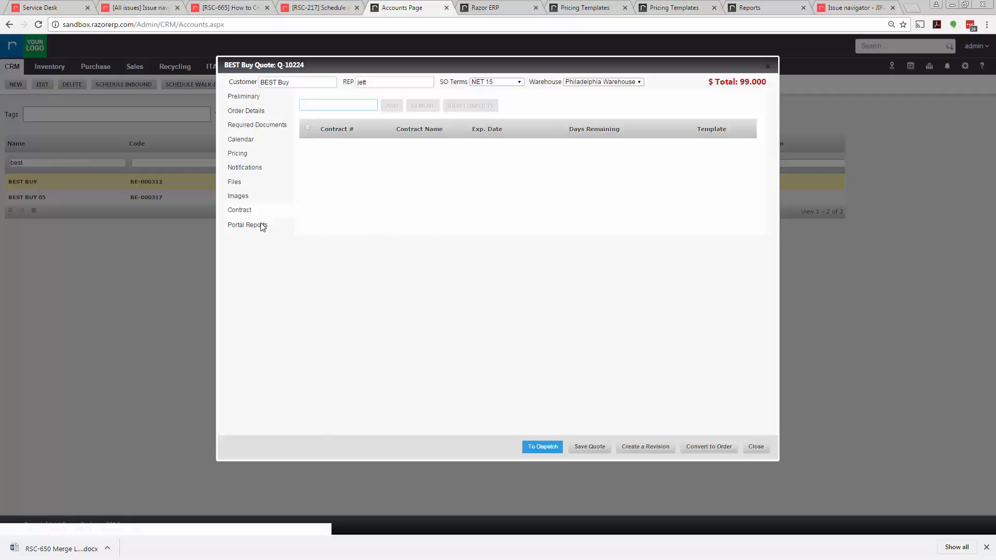
# - In Portal Reports, hide the Audit and Settlement reports so only Certificate of Recycling remains
pyautogui.click(247, 225)
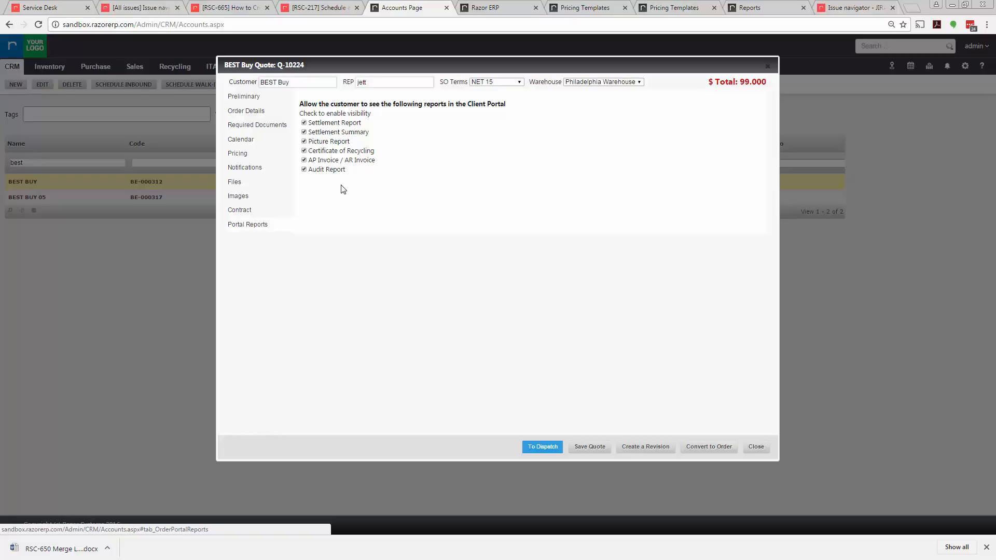
pyautogui.moveTo(346, 179)
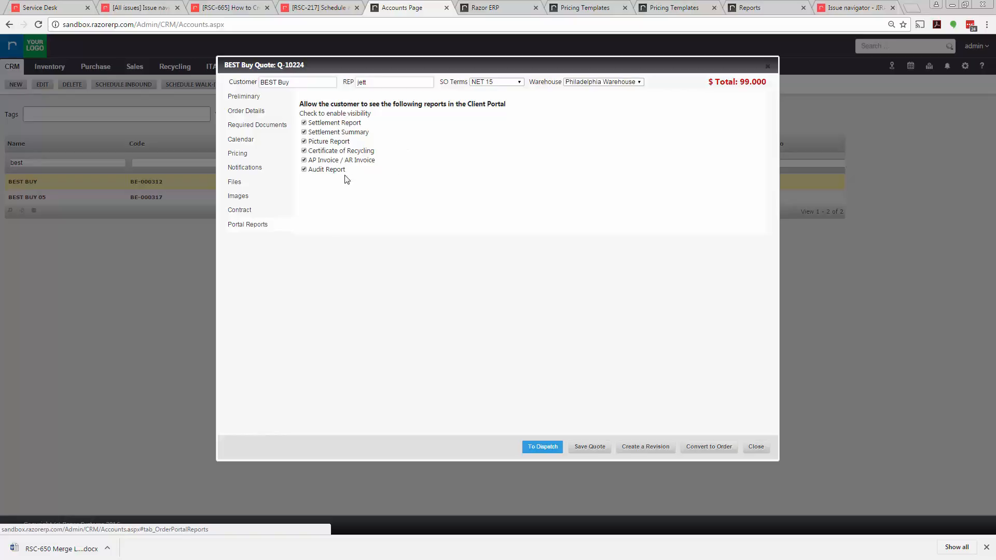
pyautogui.moveTo(297, 217)
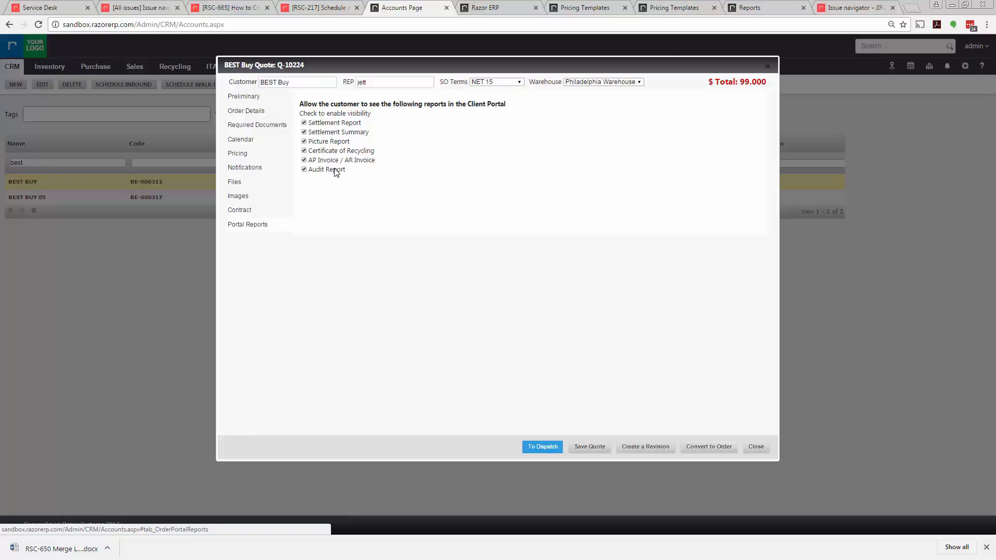
pyautogui.click(303, 169)
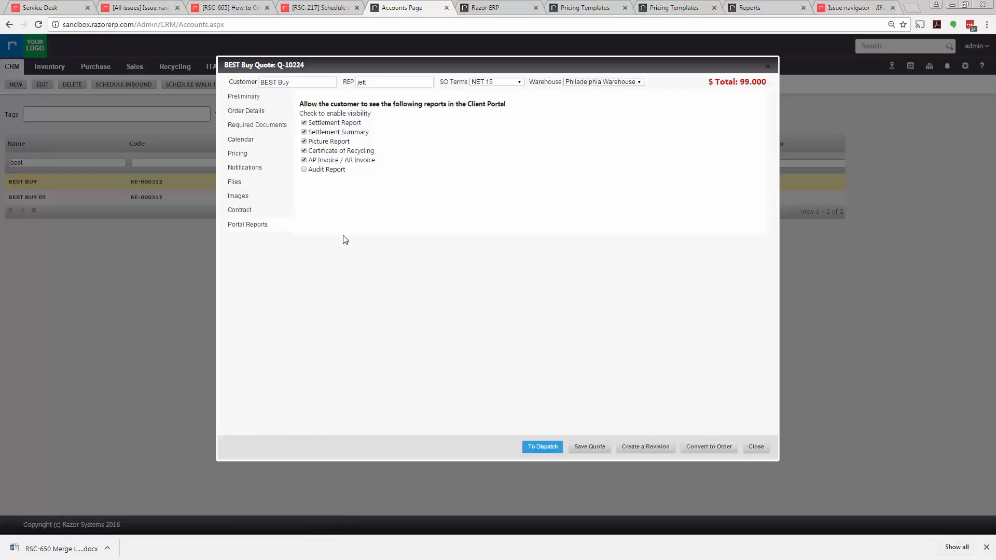
pyautogui.moveTo(389, 212)
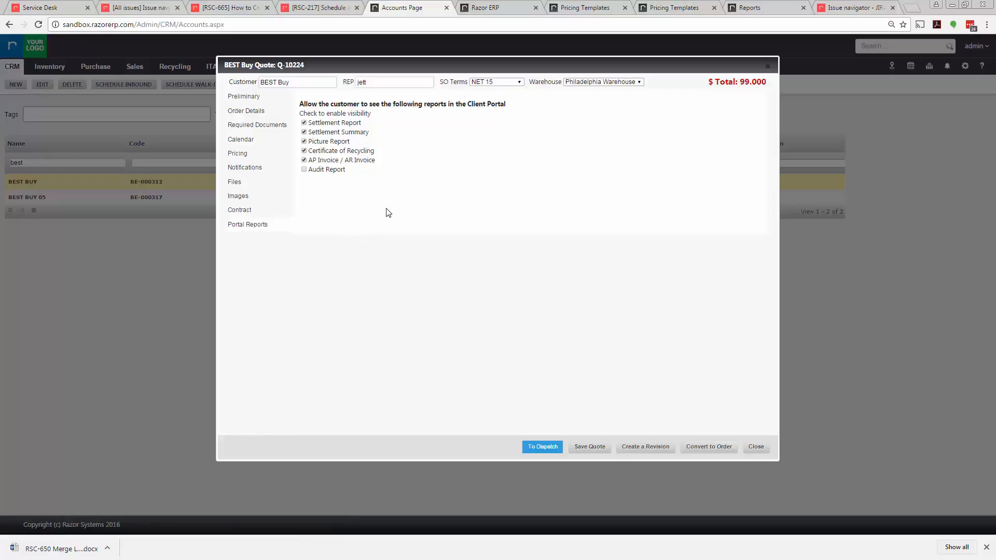
pyautogui.moveTo(390, 205)
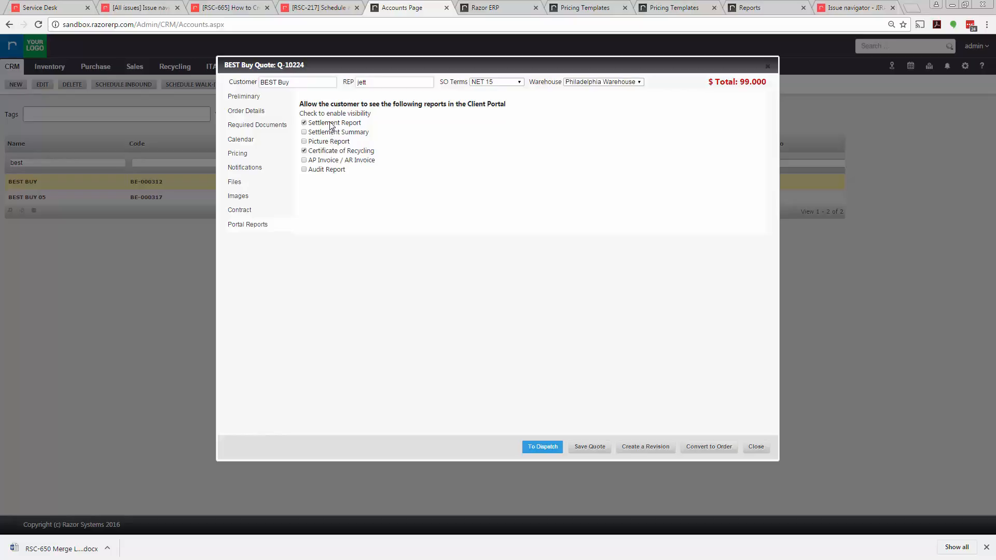
pyautogui.click(303, 123)
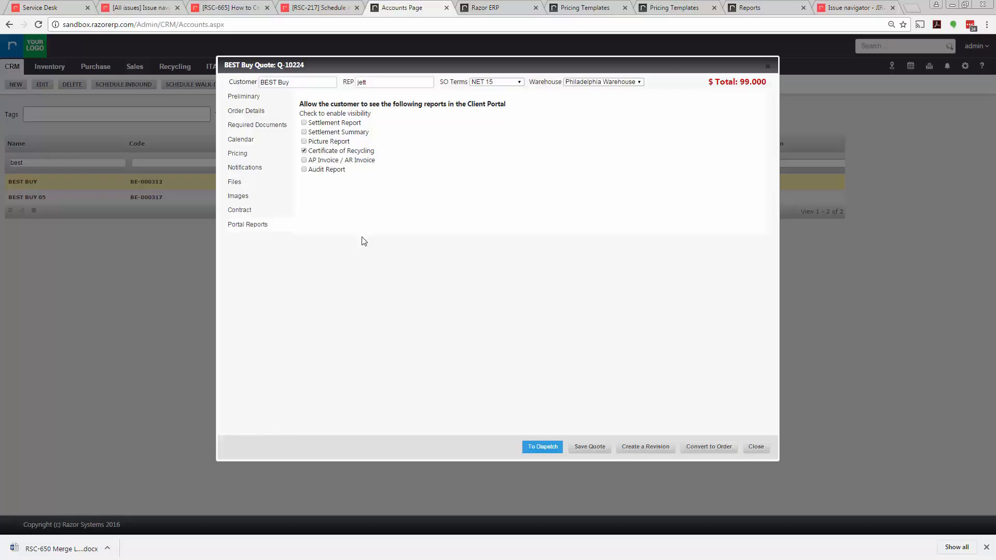
pyautogui.moveTo(727, 458)
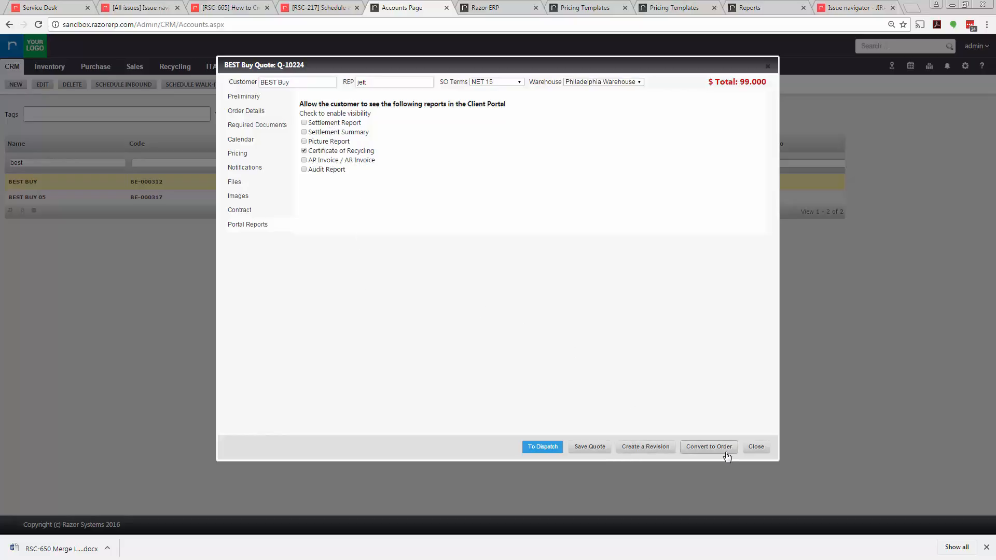
# - Convert quote Q-10224 into Best Buy order IN-10490 and dismiss the saved confirmation
pyautogui.click(708, 447)
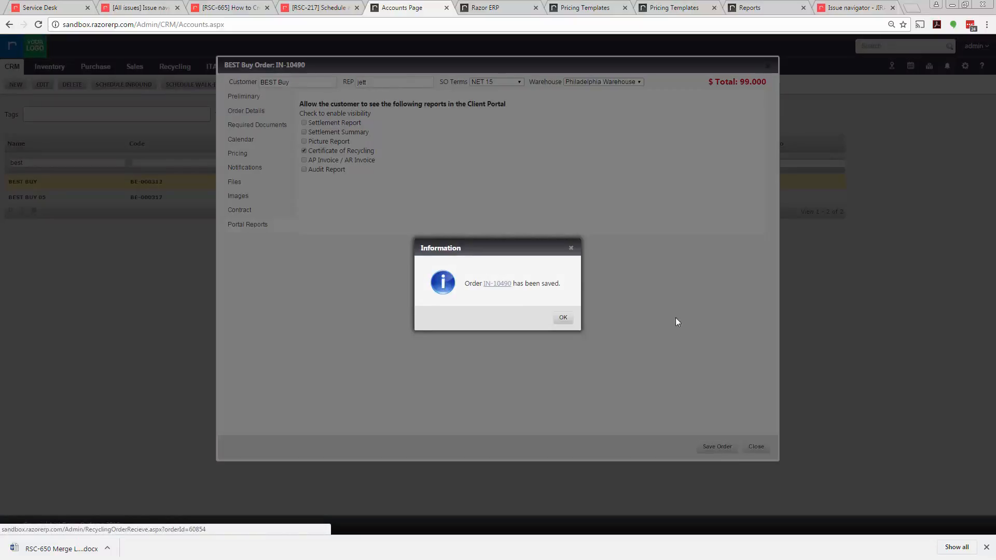
pyautogui.moveTo(512, 295)
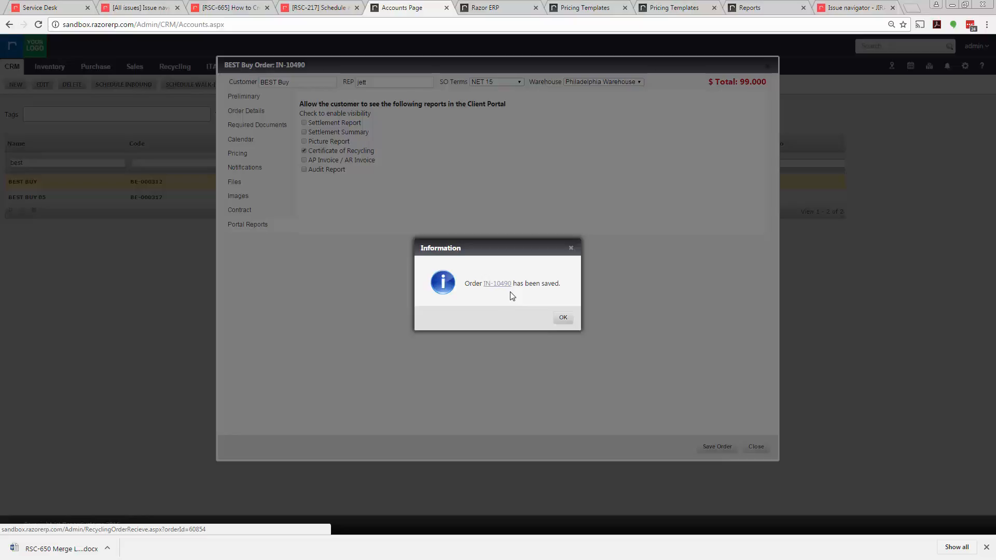
pyautogui.moveTo(514, 305)
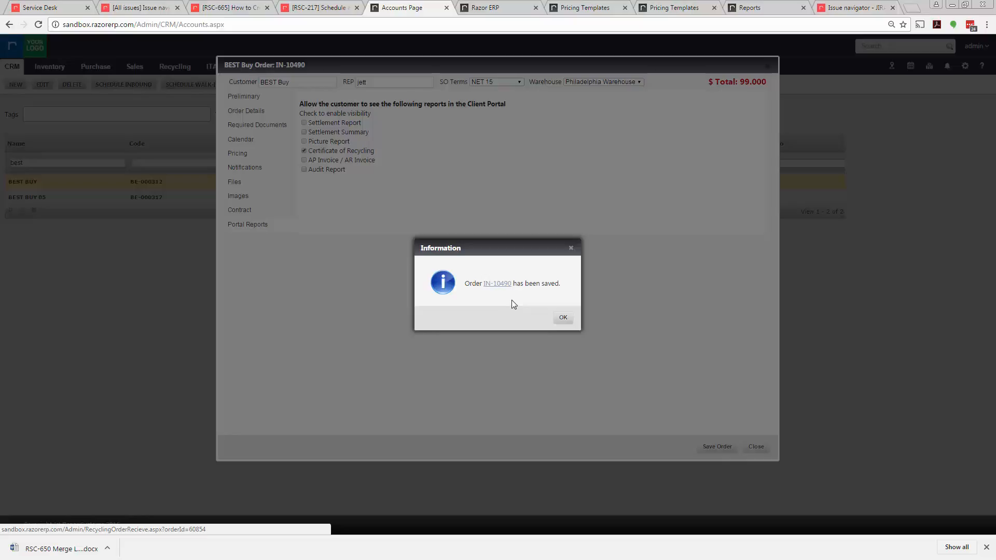
pyautogui.click(563, 317)
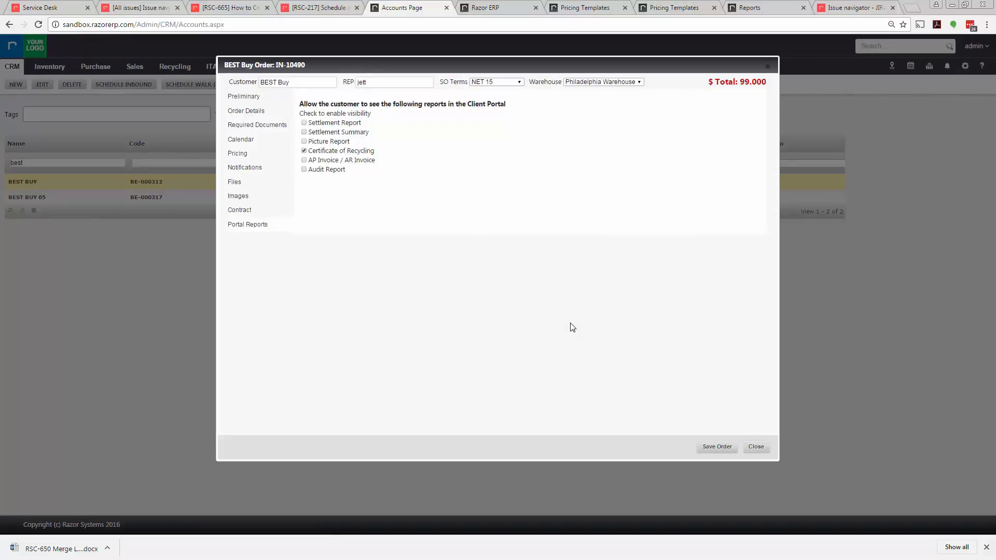